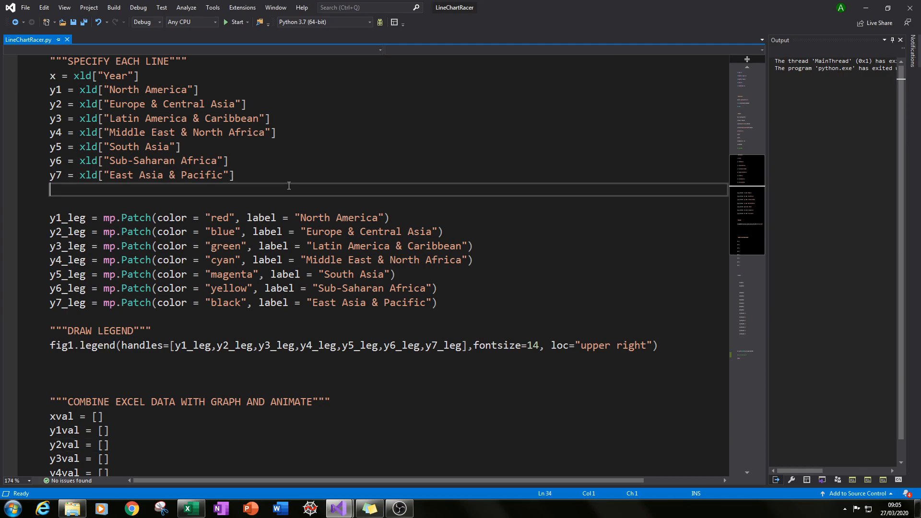
Run LineChartRacer.py, view the animated seven-line population chart maximised, then close the figure
left_click(233, 22)
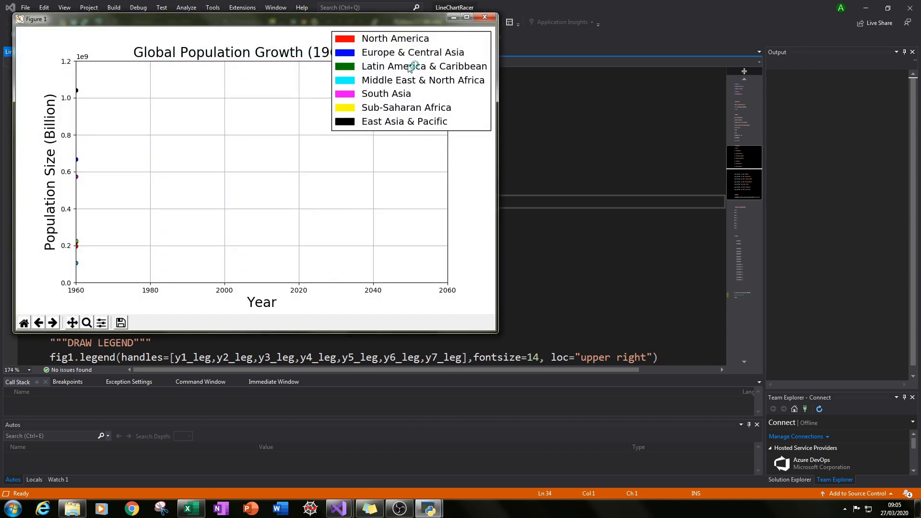
left_click(472, 18)
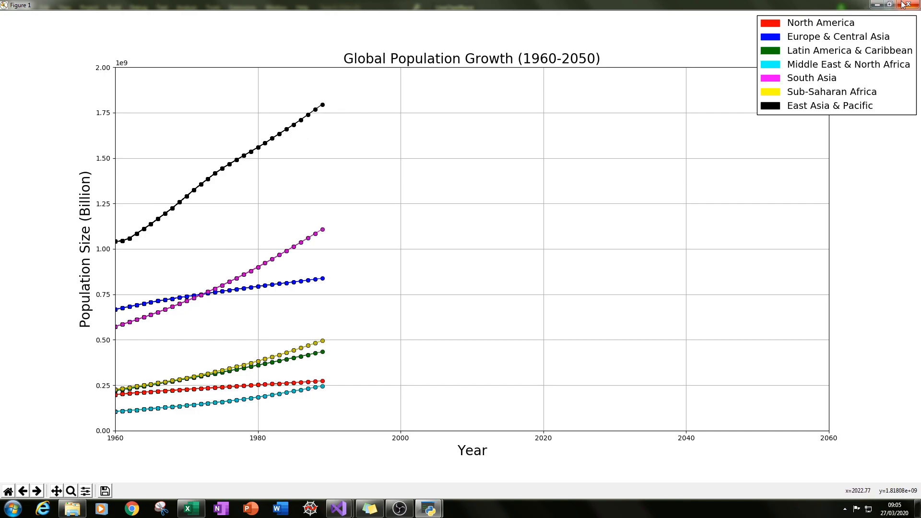
left_click(907, 5)
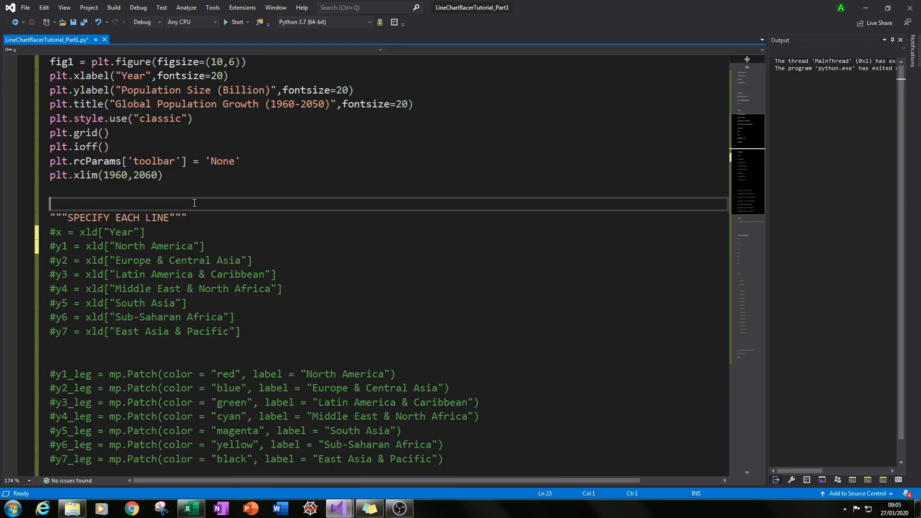
left_click(233, 23)
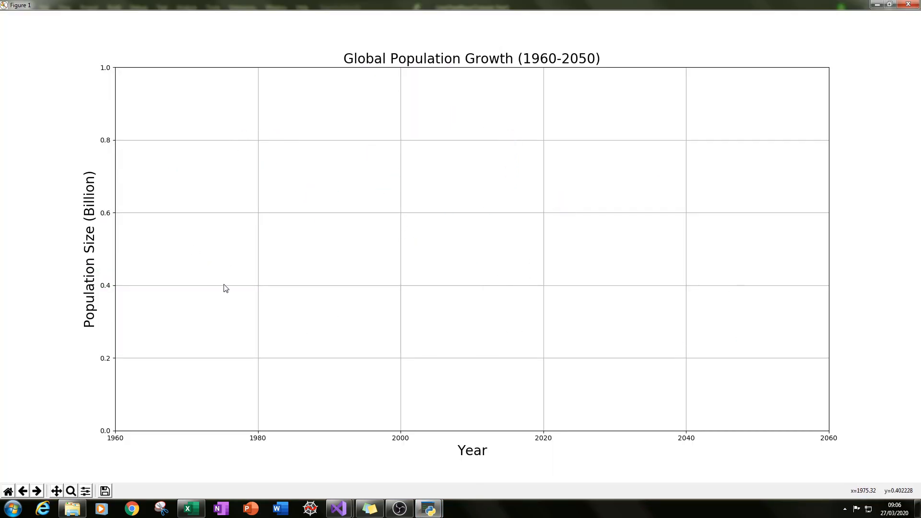
mouse_move(216, 290)
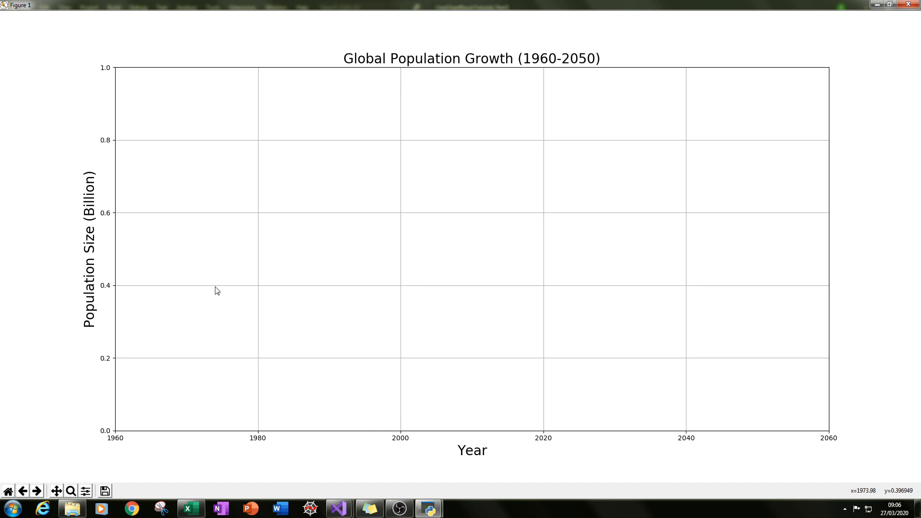
mouse_move(194, 253)
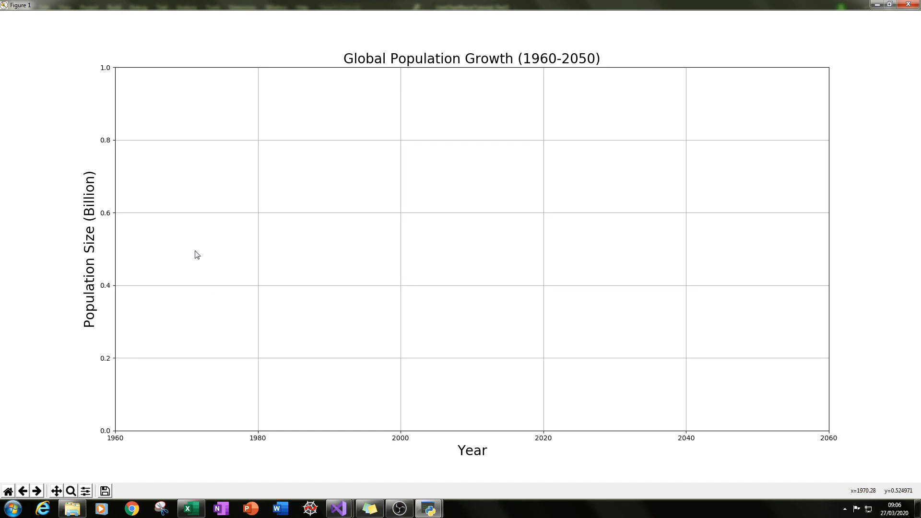
mouse_move(125, 214)
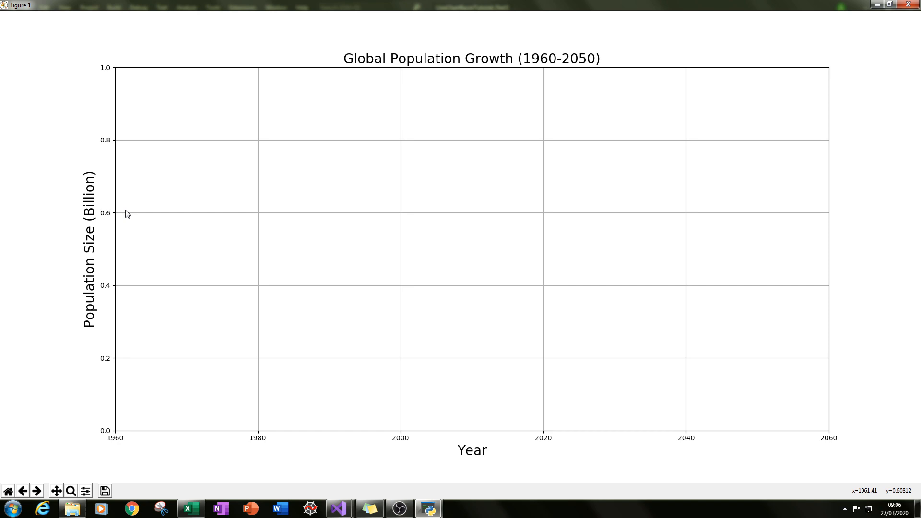
mouse_move(407, 212)
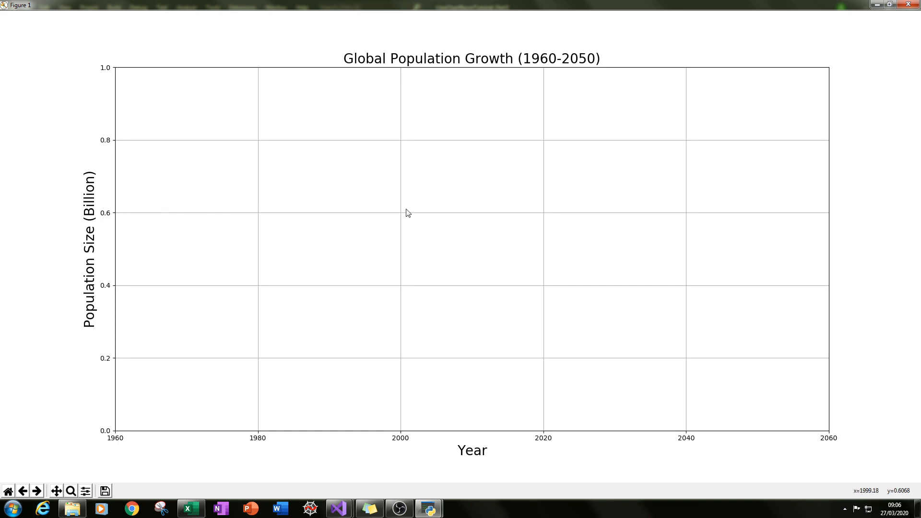
mouse_move(216, 221)
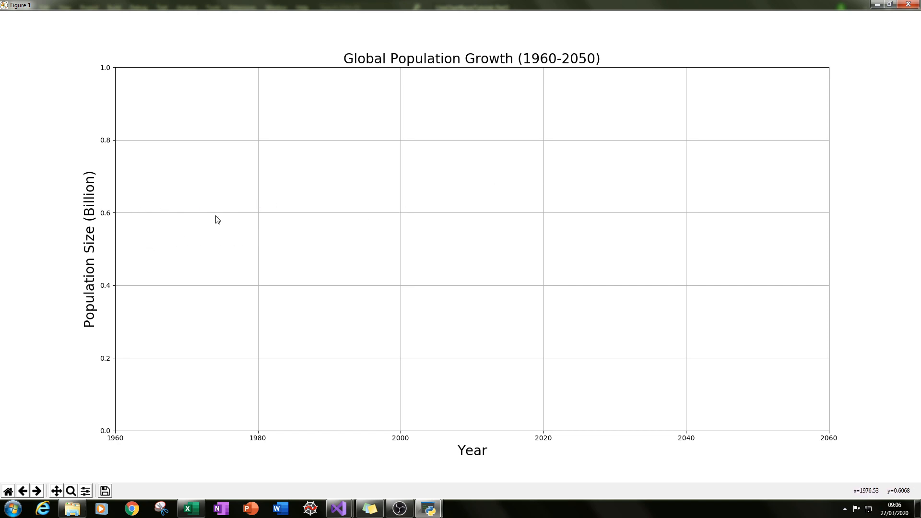
mouse_move(807, 134)
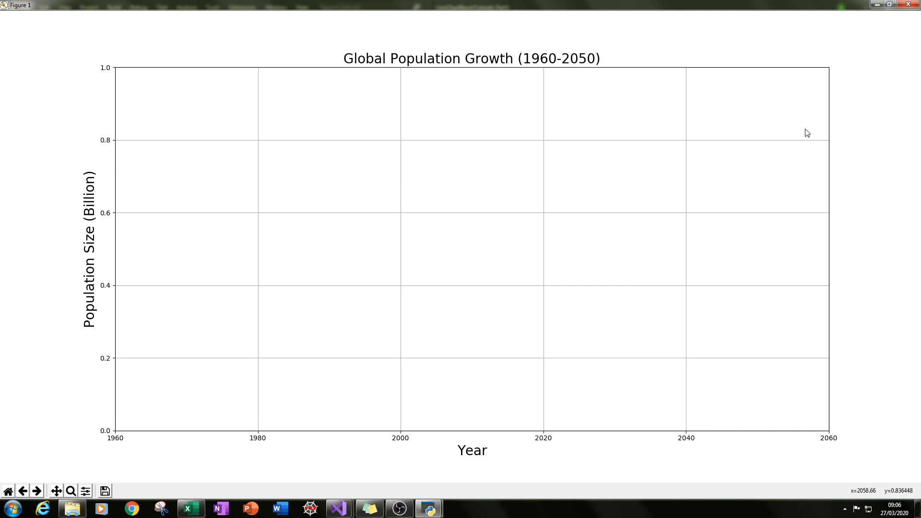
mouse_move(801, 127)
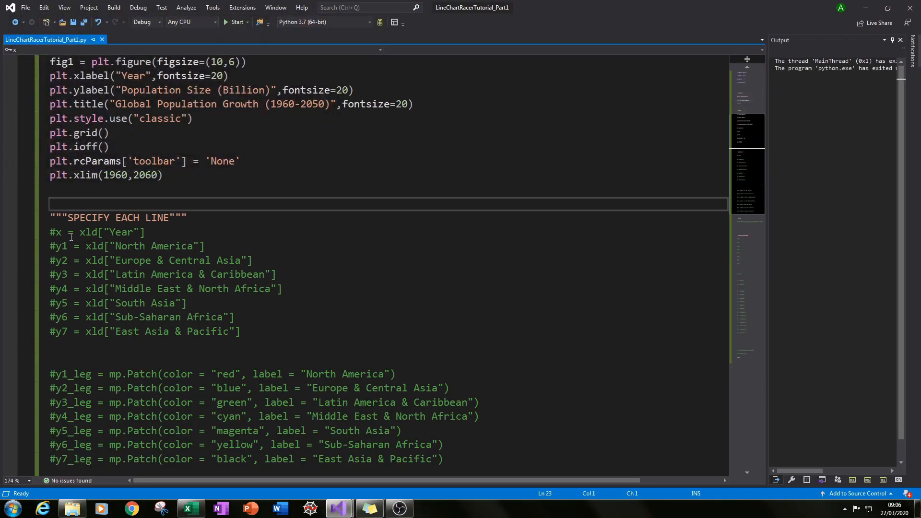
Uncomment the x (Year) and y1 (North America) lines, then switch to the population workbook in Excel
left_click(56, 232)
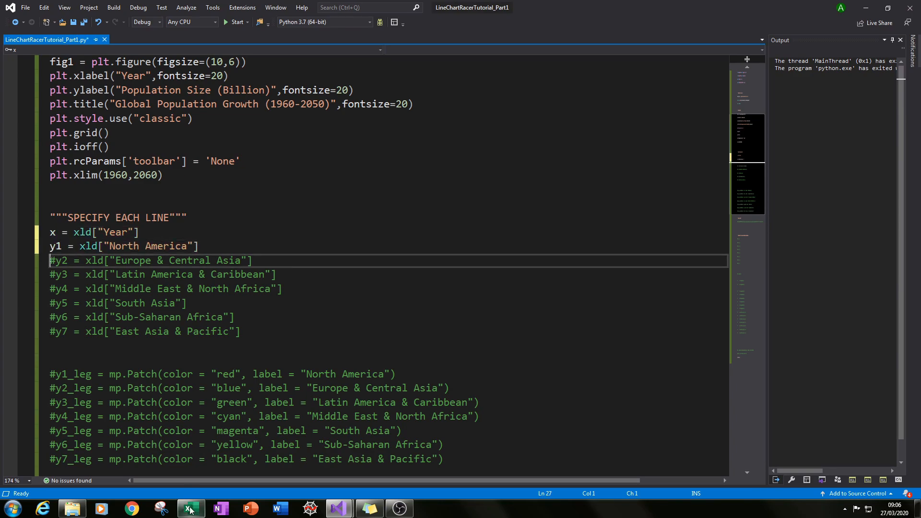
left_click(190, 508)
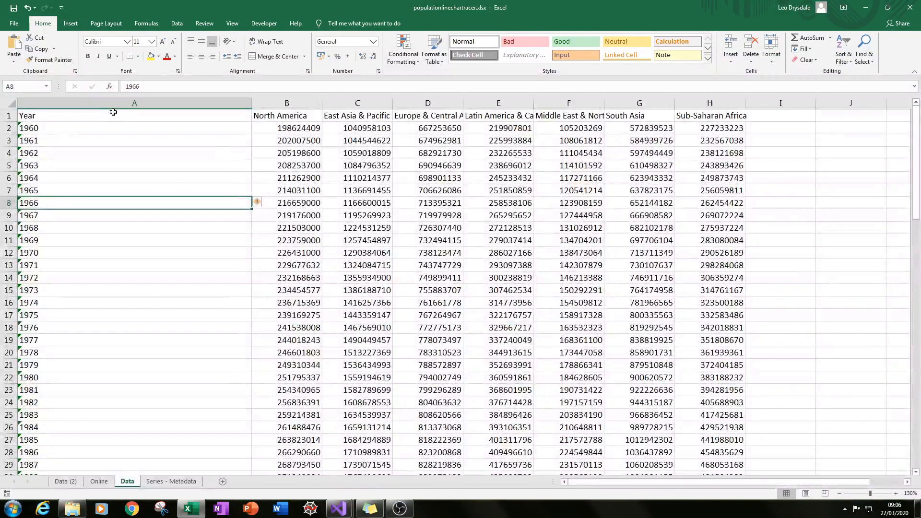
Check the region header row and some East Asia & Pacific values in Excel, then return to the script
left_click(134, 115)
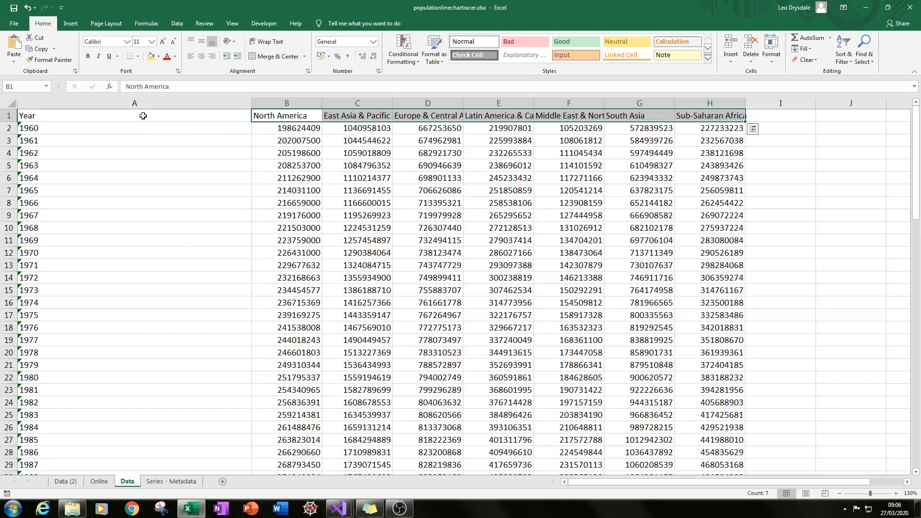
left_click(134, 115)
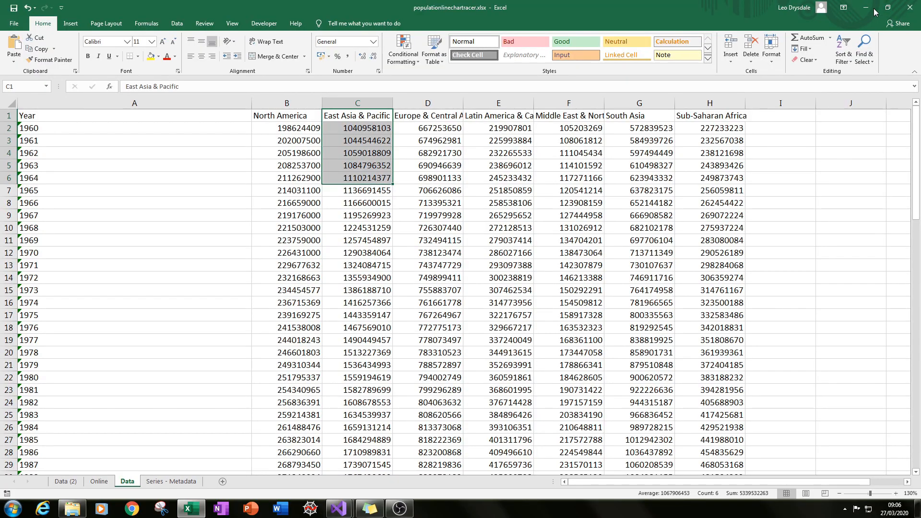
left_click(339, 508)
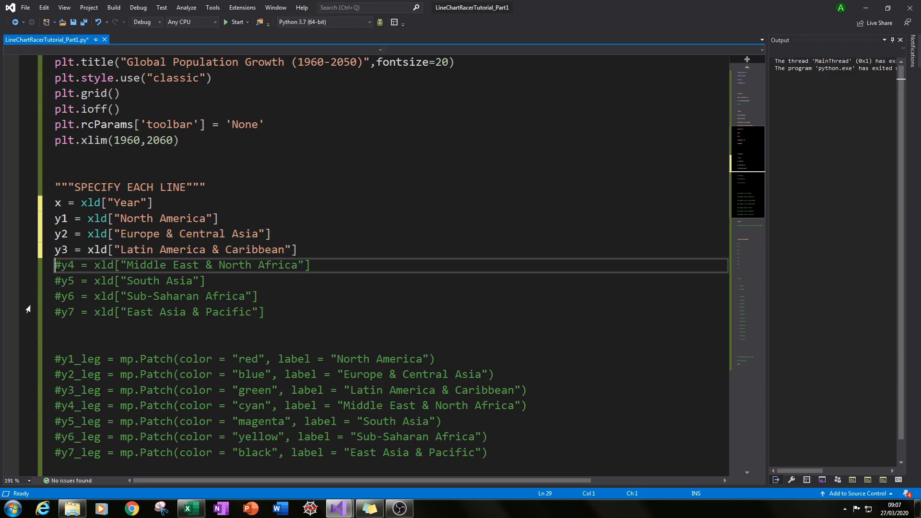
Uncomment the y4–y7 region lines and the y1_leg–y7_leg legend patch definitions with Ctrl+K, Ctrl+U
key("ctrl+k,ctrl+u")
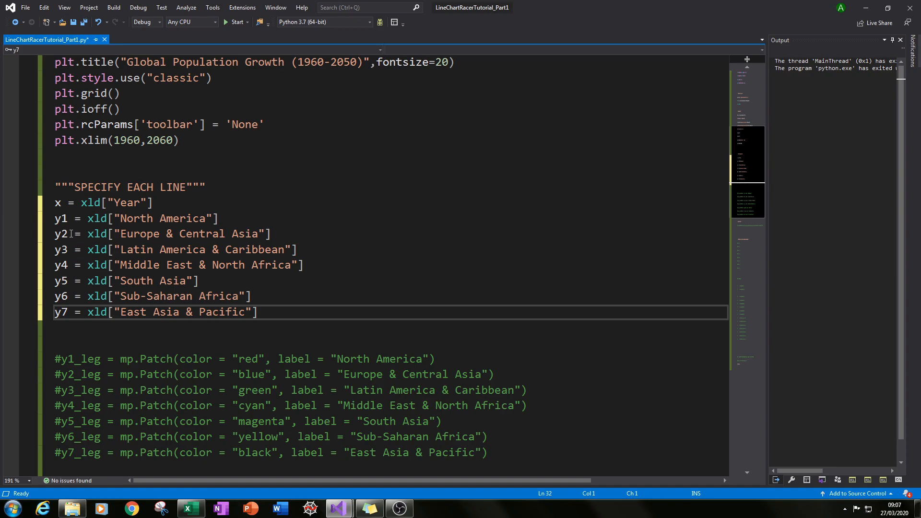
left_click(88, 218)
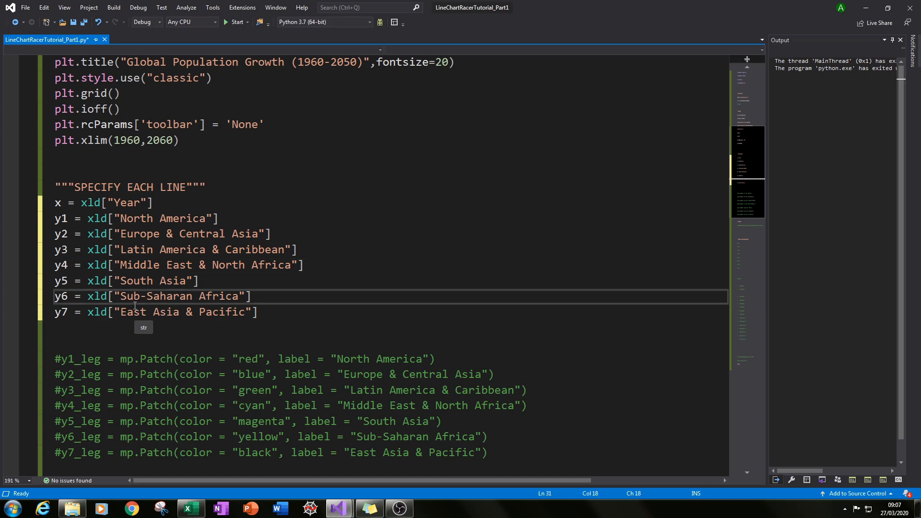
scroll("down", 3)
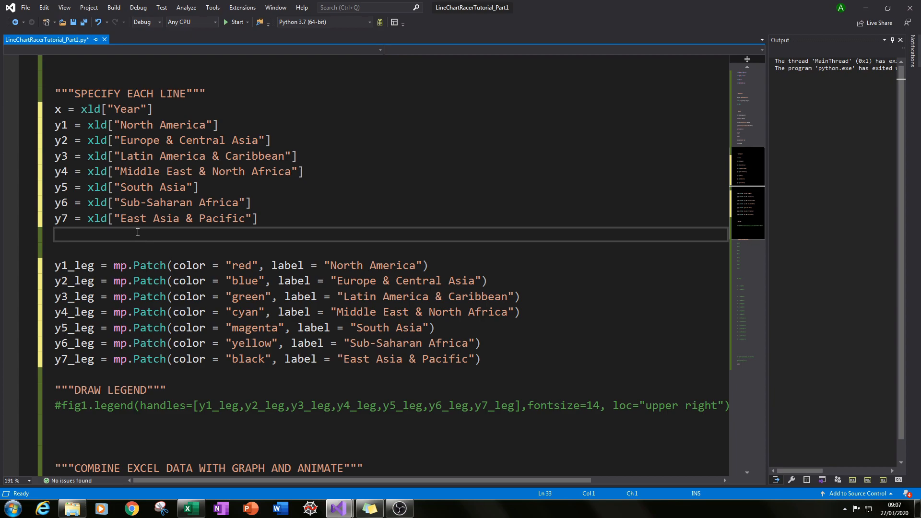
mouse_move(246, 123)
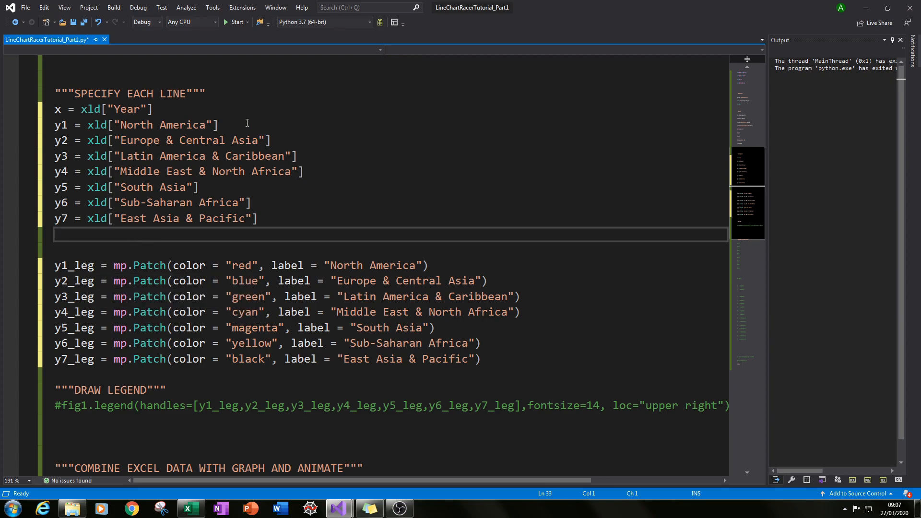
mouse_move(717, 349)
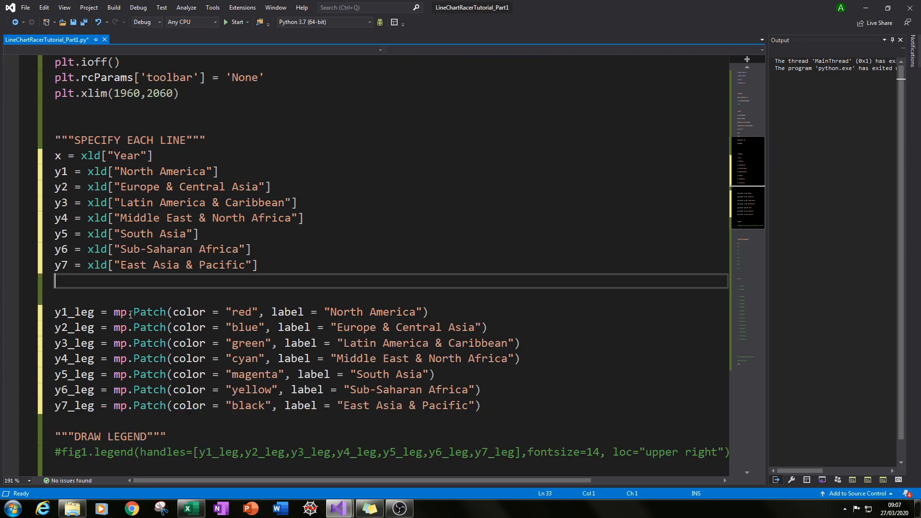
Complete line 4 to read 'import matplotlib.patches as mp' using IntelliSense
scroll("up", 3)
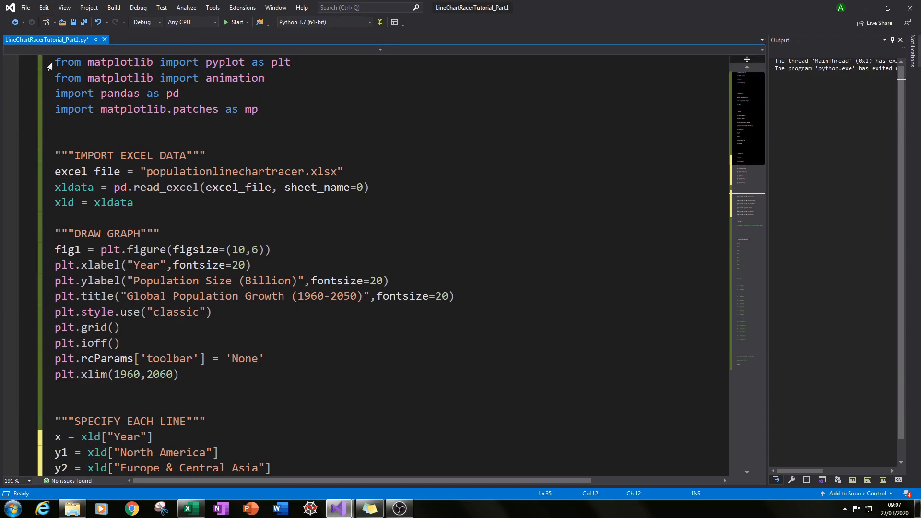
left_click(252, 108)
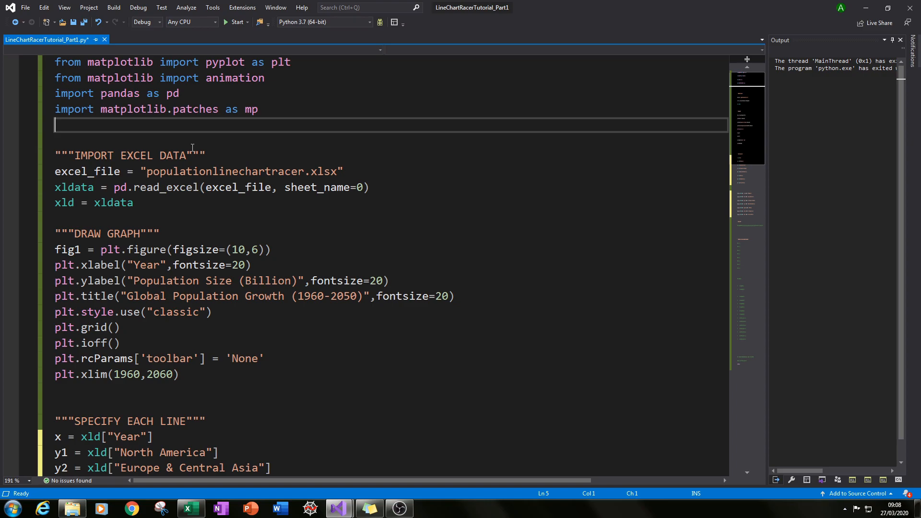
scroll("down", 3)
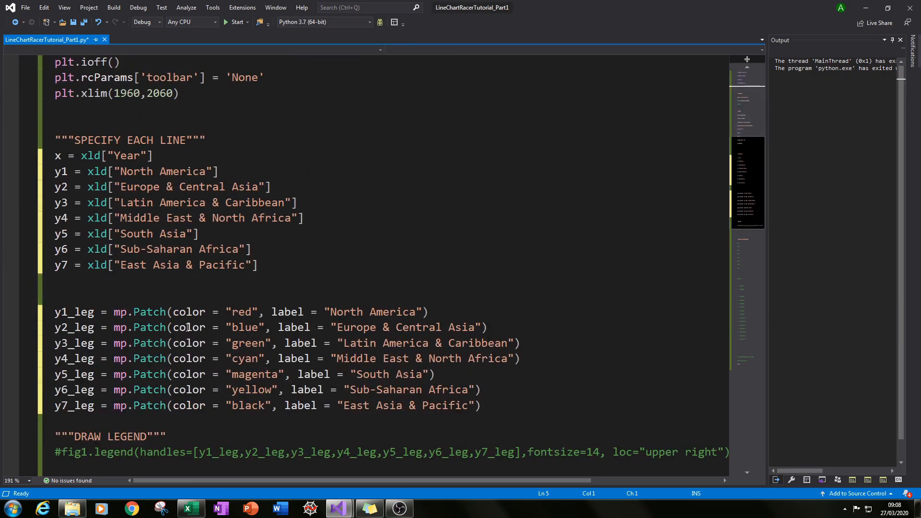
mouse_move(111, 328)
type("import matplotlib. as m")
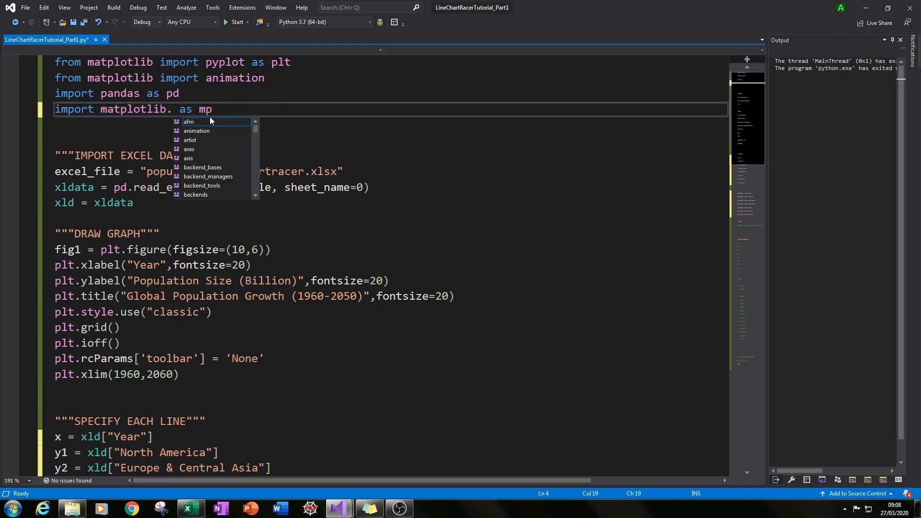
type("p")
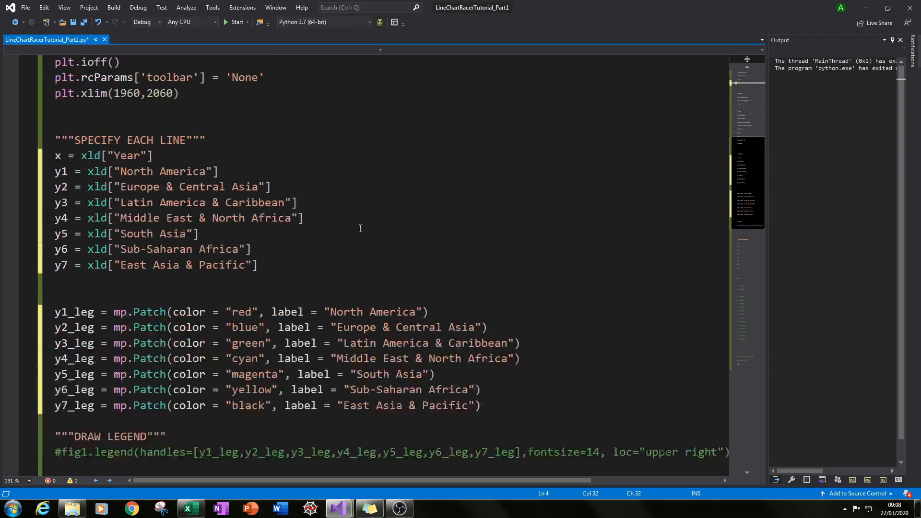
scroll("down", 3)
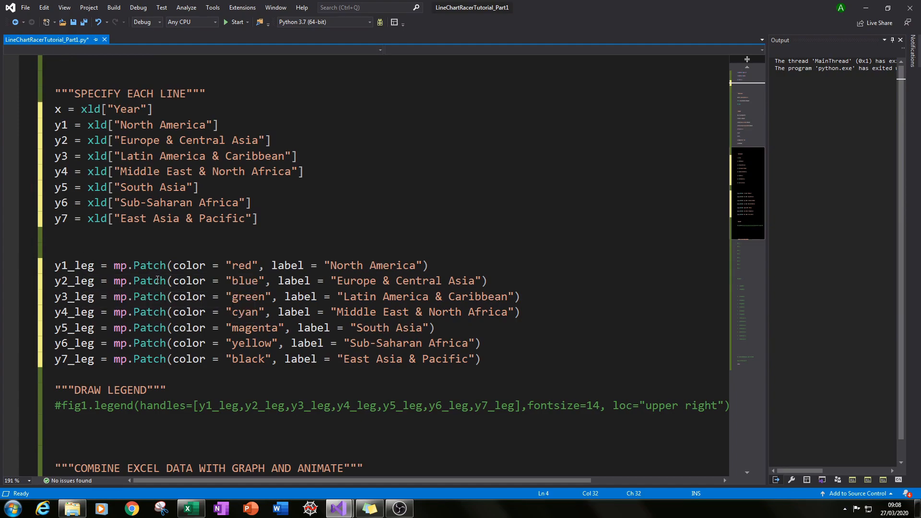
mouse_move(77, 265)
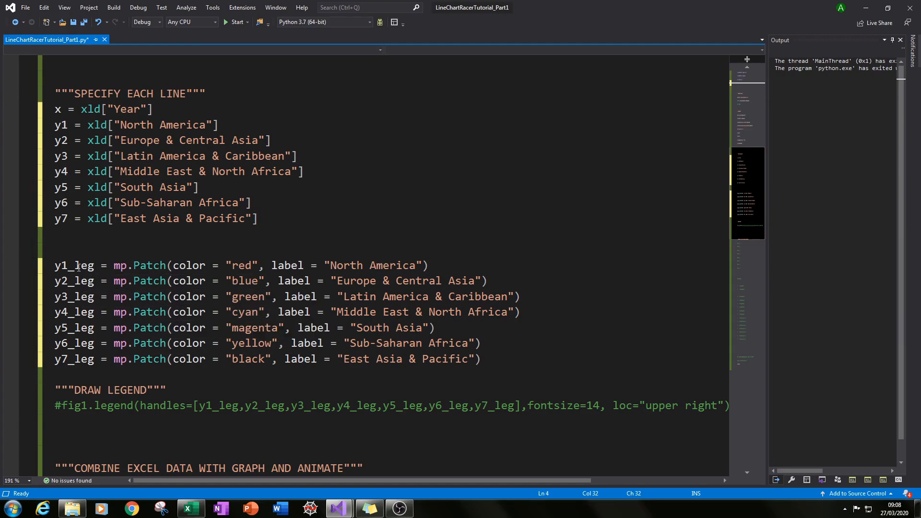
left_click(76, 264)
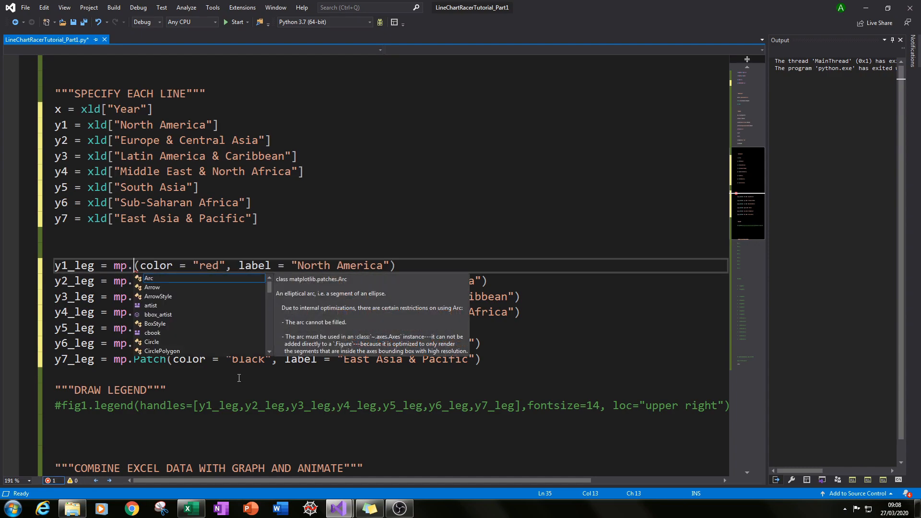
type("Patch")
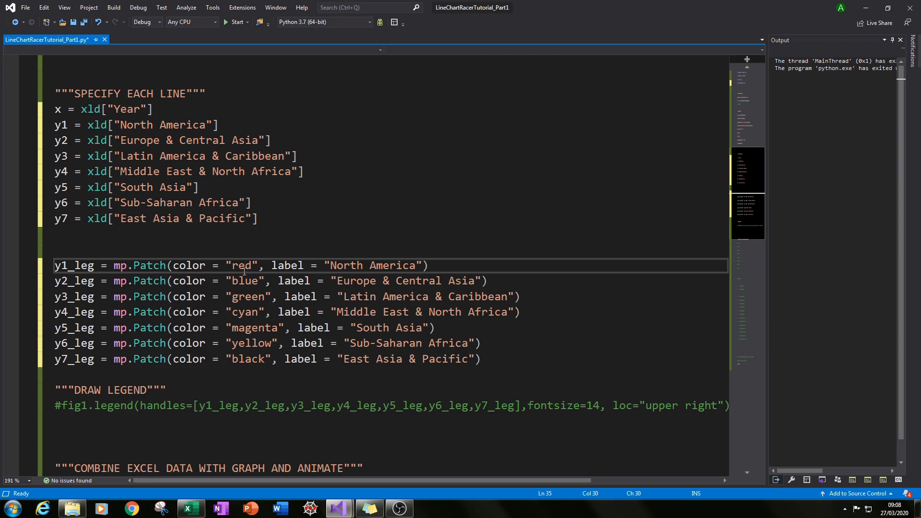
mouse_move(347, 262)
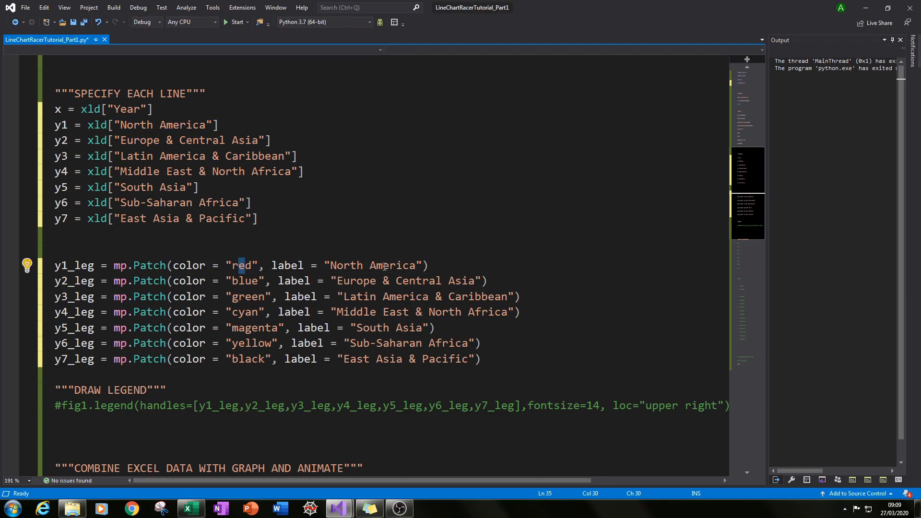
left_click(328, 265)
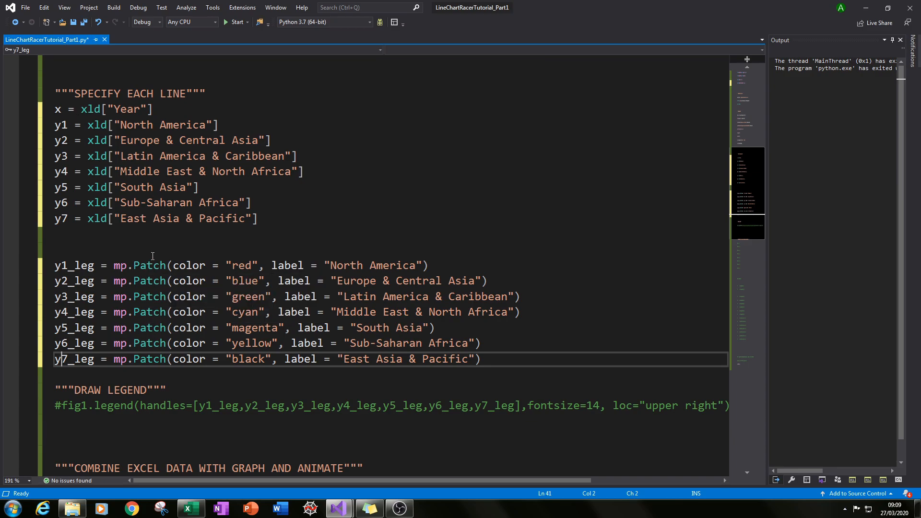
scroll("down", 3)
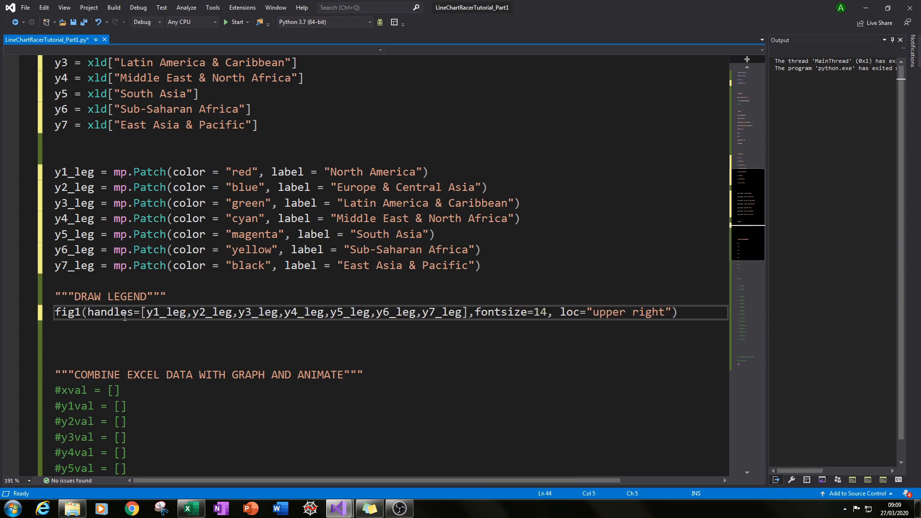
Uncomment the DRAW LEGEND line, add '.legend' after fig1 and review its seven-patch handles list
type(".leg")
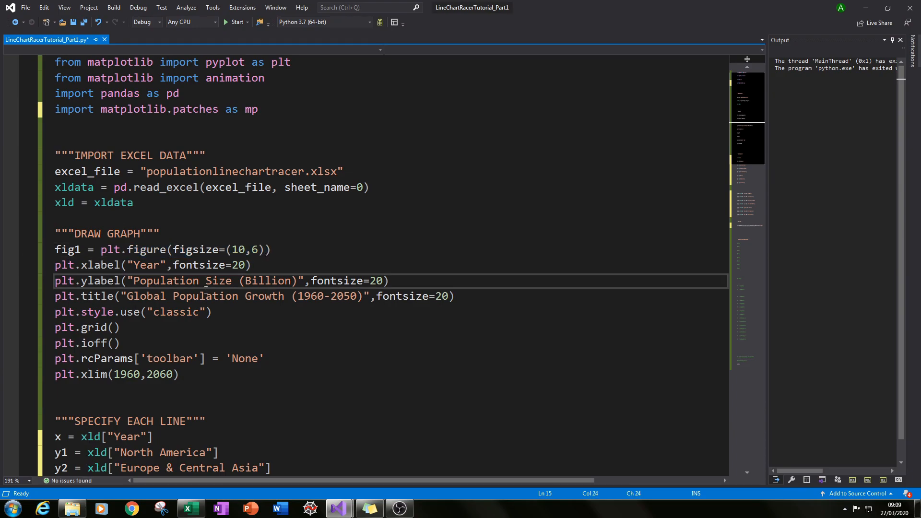
scroll("down", 3)
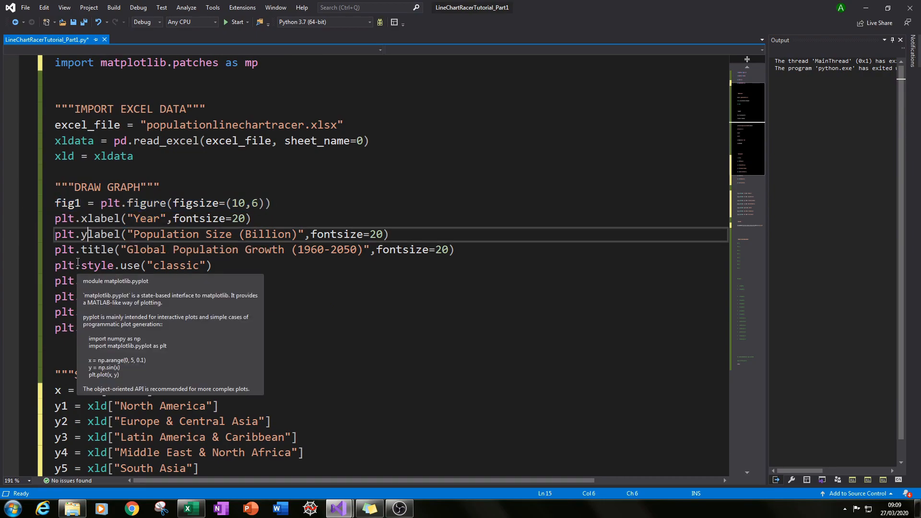
scroll("down", 3)
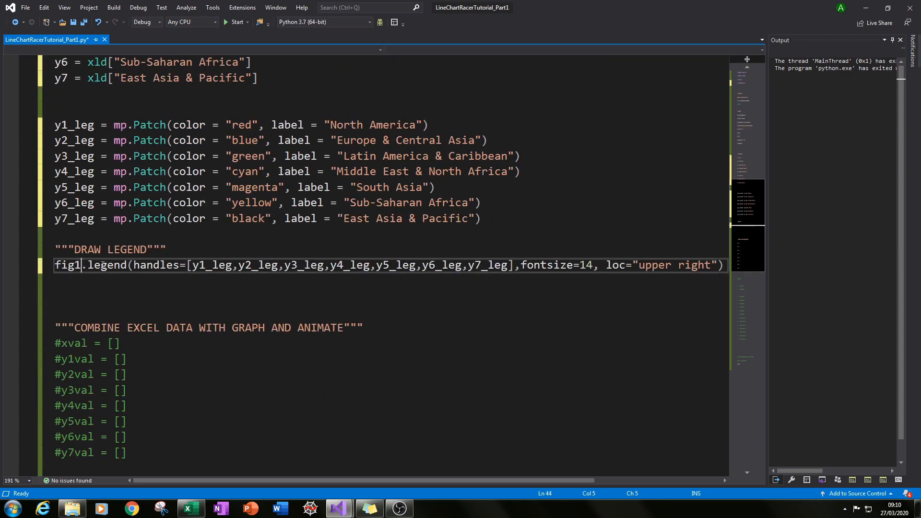
left_click(135, 265)
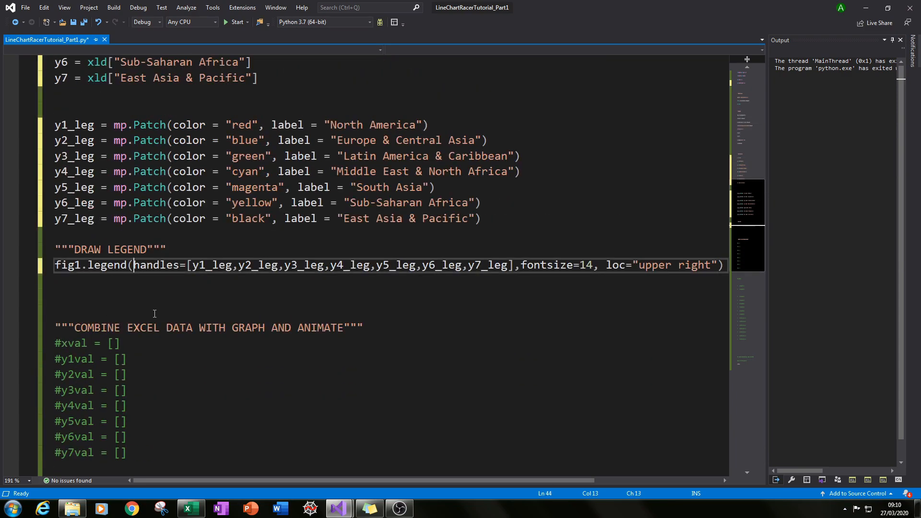
mouse_move(162, 308)
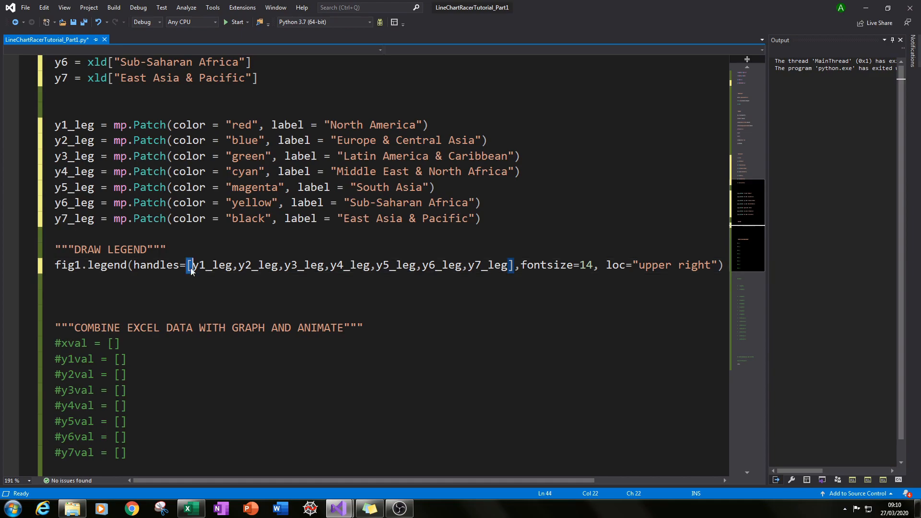
left_click_drag(188, 265, 512, 265)
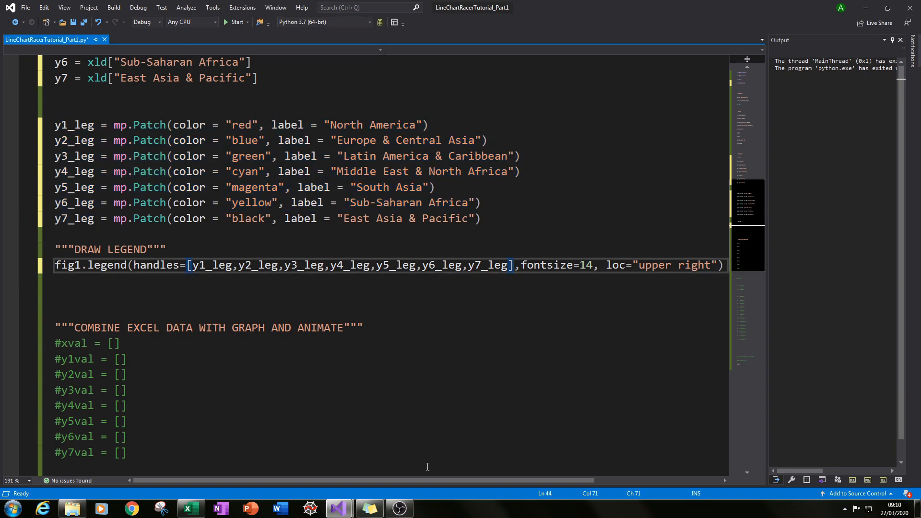
Review the legend's fontsize 14 and loc 'upper right' arguments, then run the script to show the figure
scroll("right", 3)
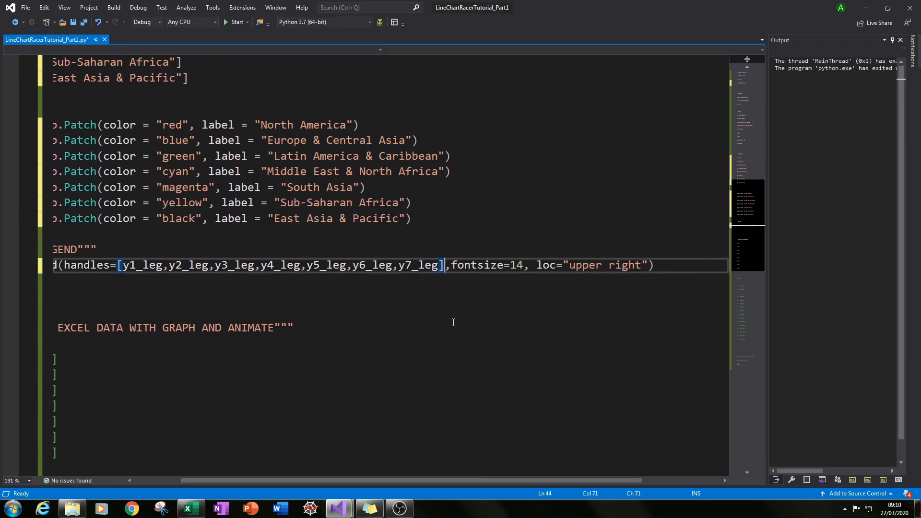
double_click(478, 264)
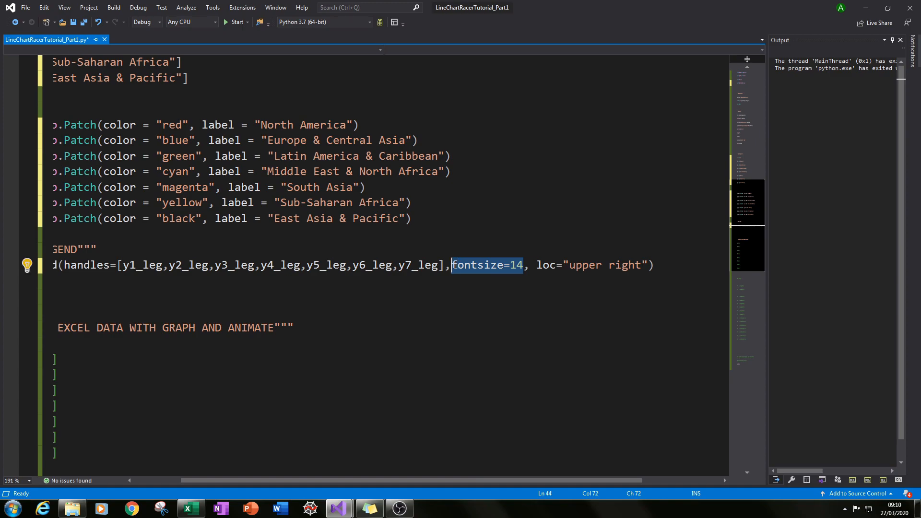
left_click(545, 295)
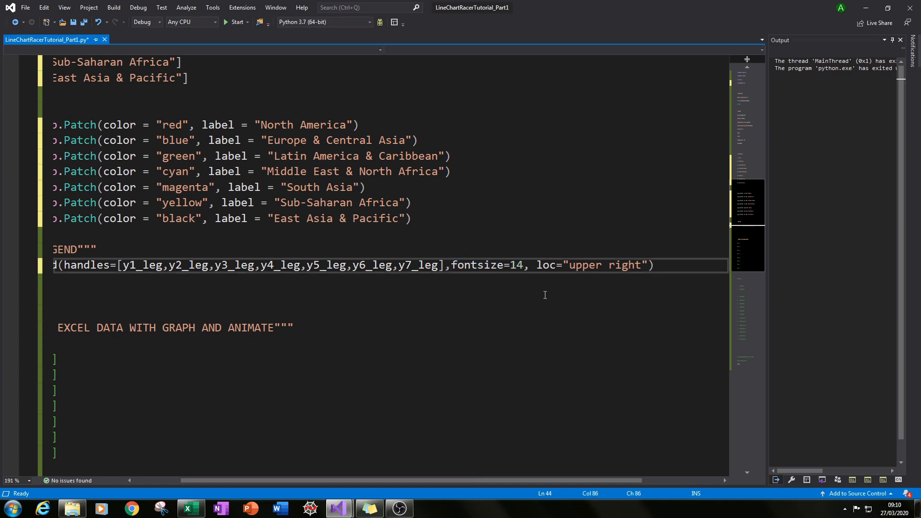
mouse_move(588, 265)
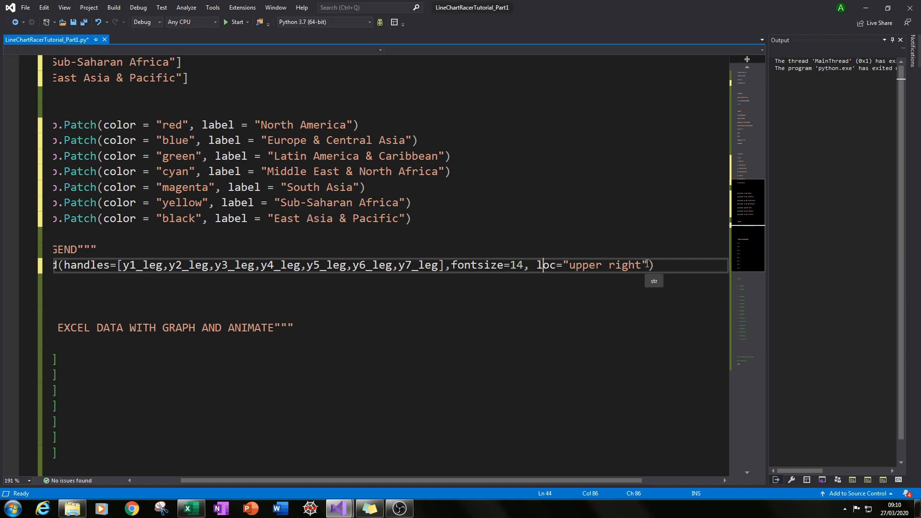
left_click_drag(556, 265, 645, 265)
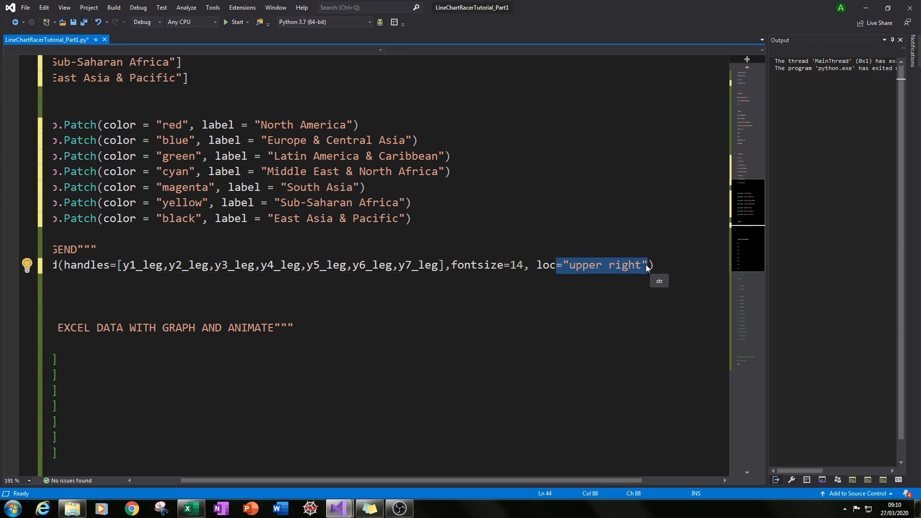
left_click(539, 265)
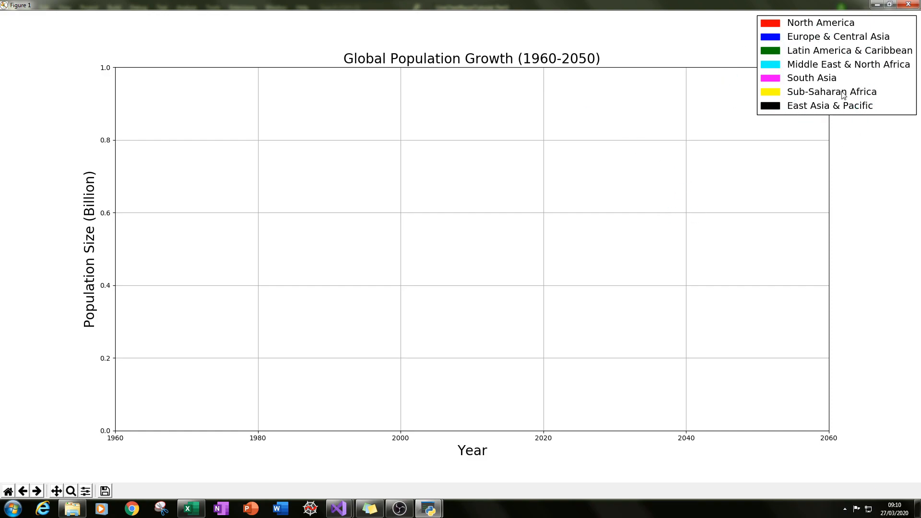
mouse_move(781, 27)
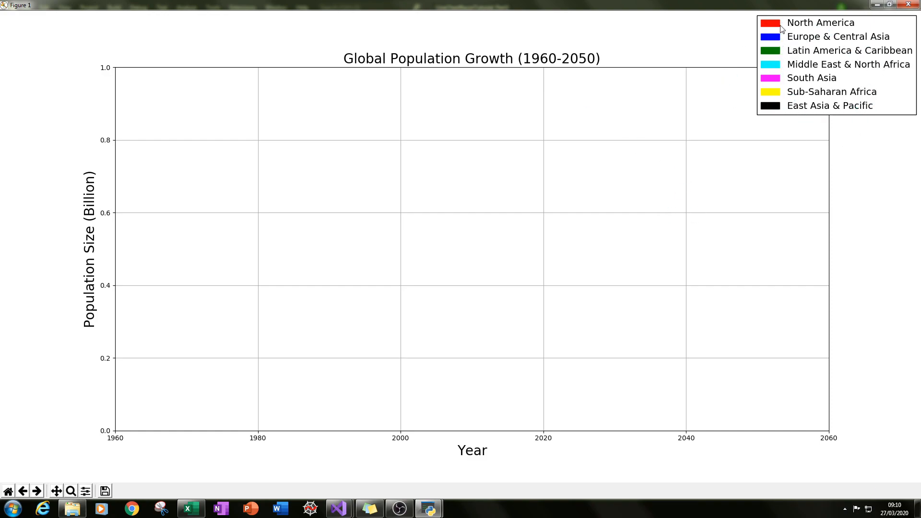
mouse_move(801, 112)
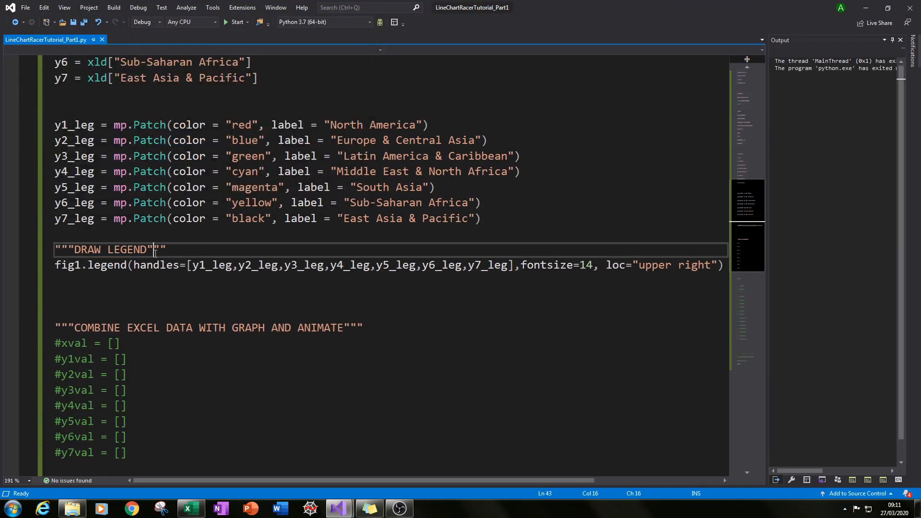
Uncomment the empty value lists xval through y7val under the COMBINE EXCEL DATA section
scroll("down", 3)
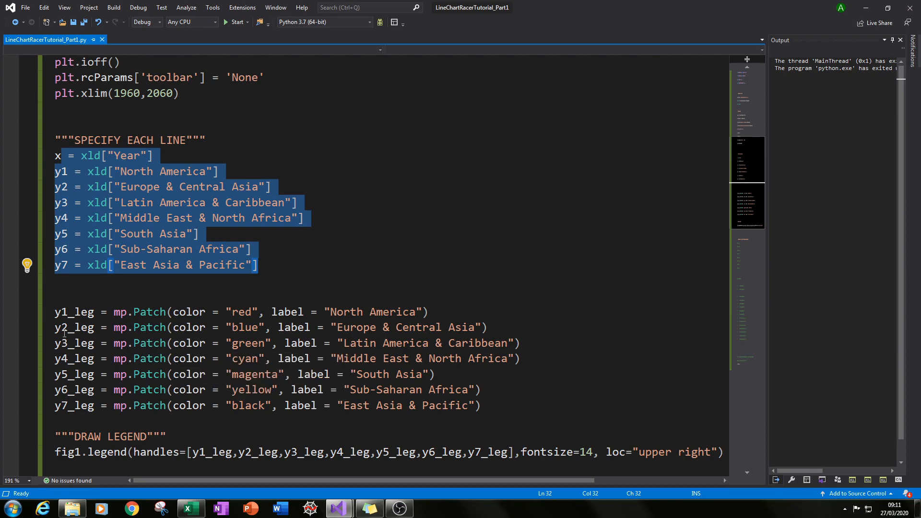
left_click(486, 405)
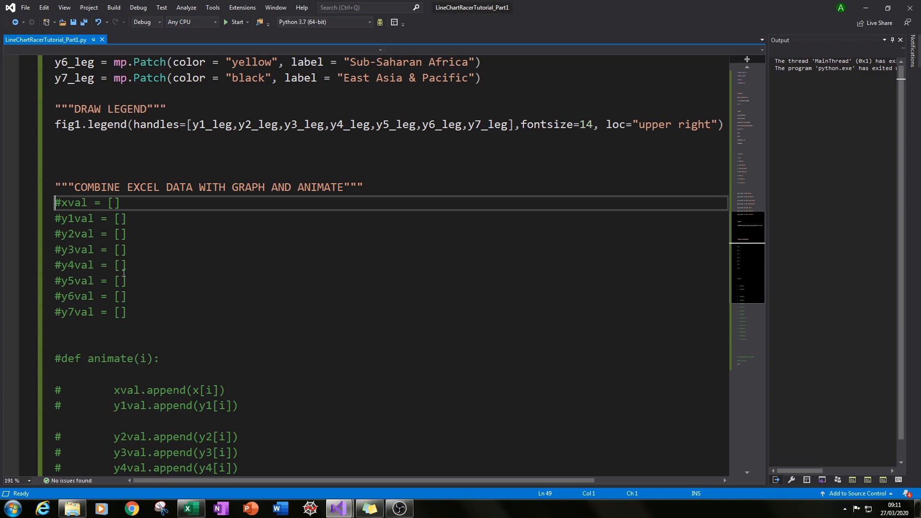
mouse_move(133, 264)
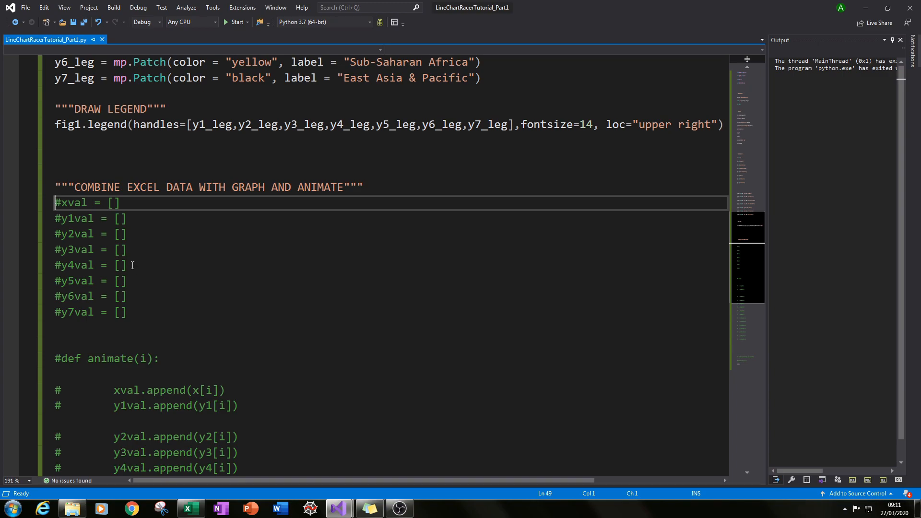
mouse_move(149, 257)
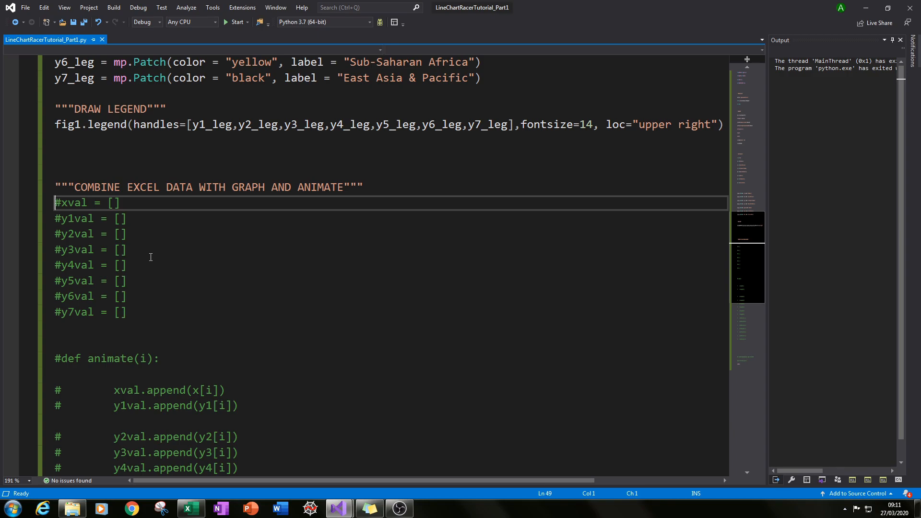
scroll("down", 3)
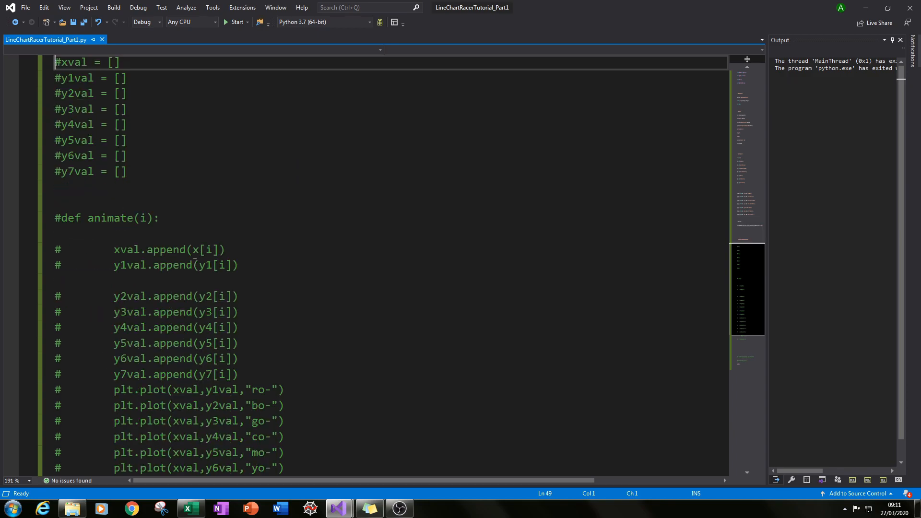
scroll("up", 3)
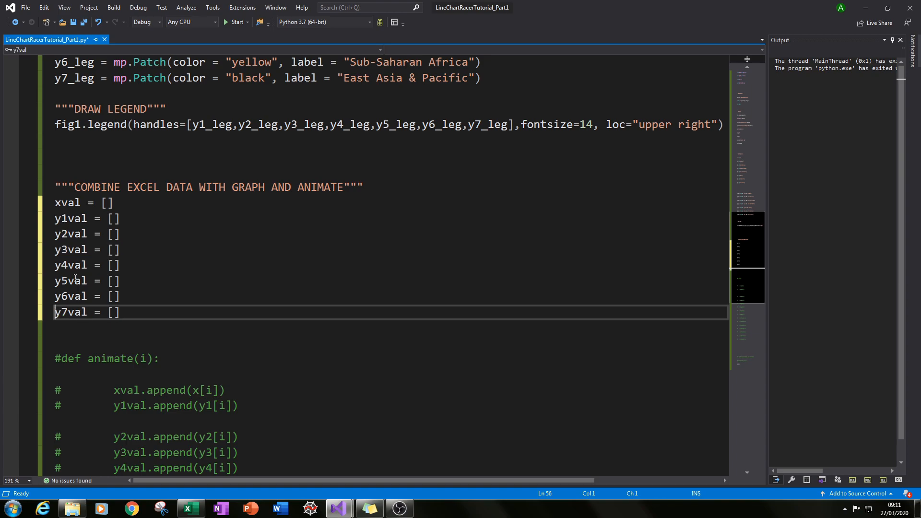
left_click(158, 264)
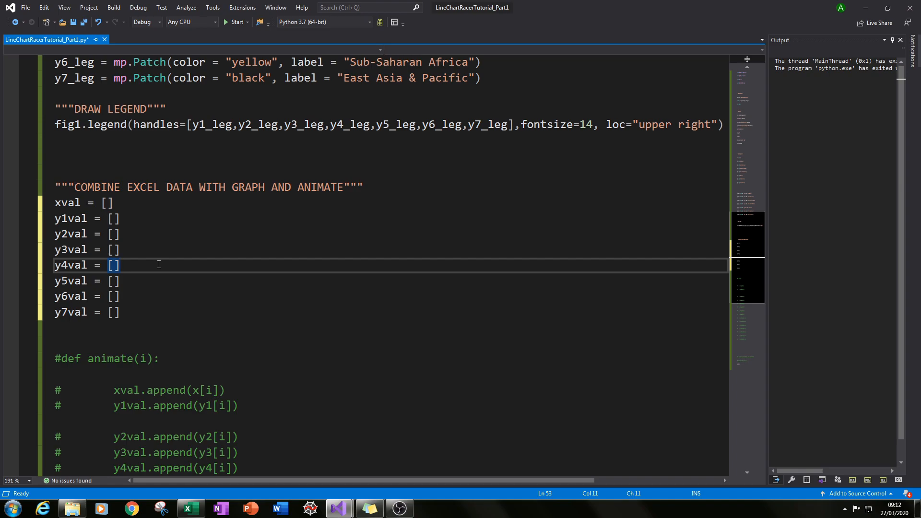
mouse_move(150, 271)
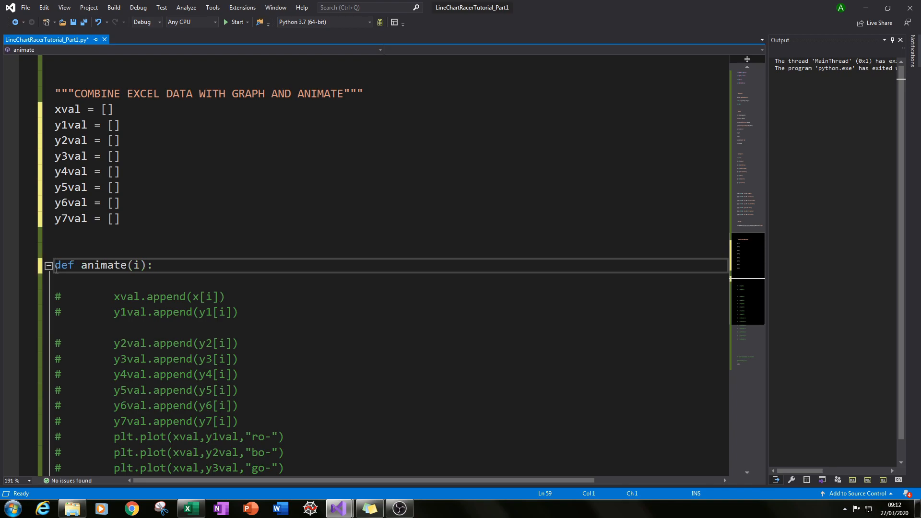
Uncomment def animate(i): and its append lines for xval through y5val
scroll("down", 3)
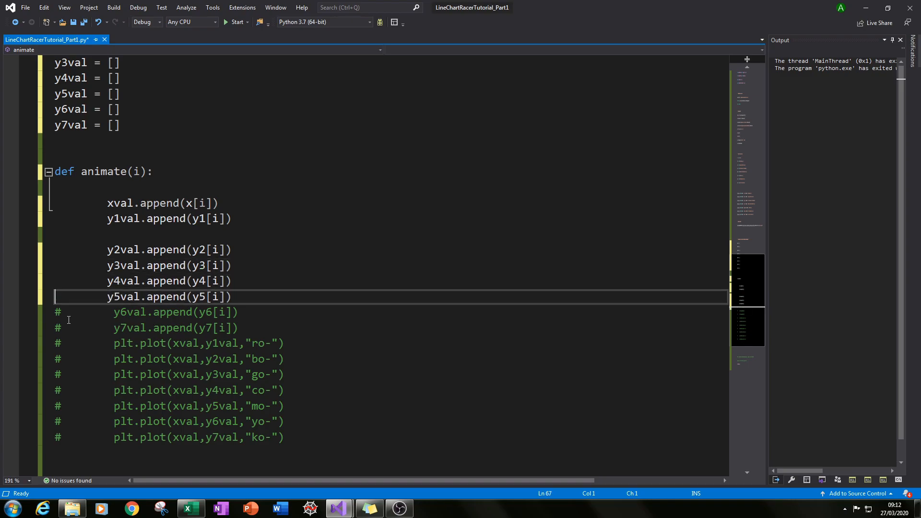
left_click(109, 203)
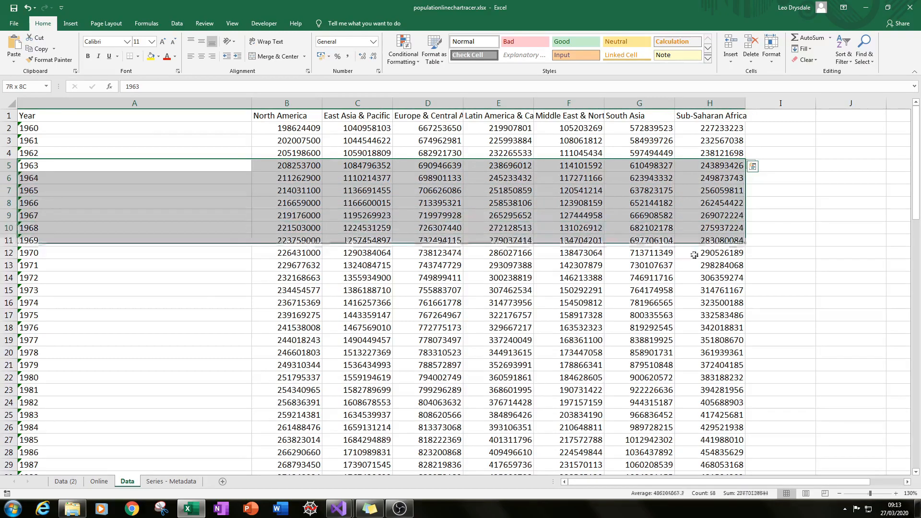
scroll("down", 3)
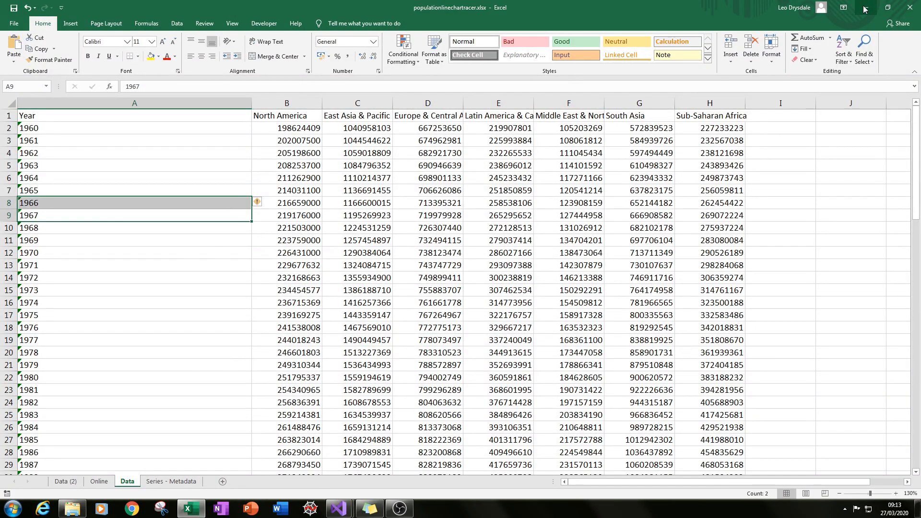
left_click(340, 508)
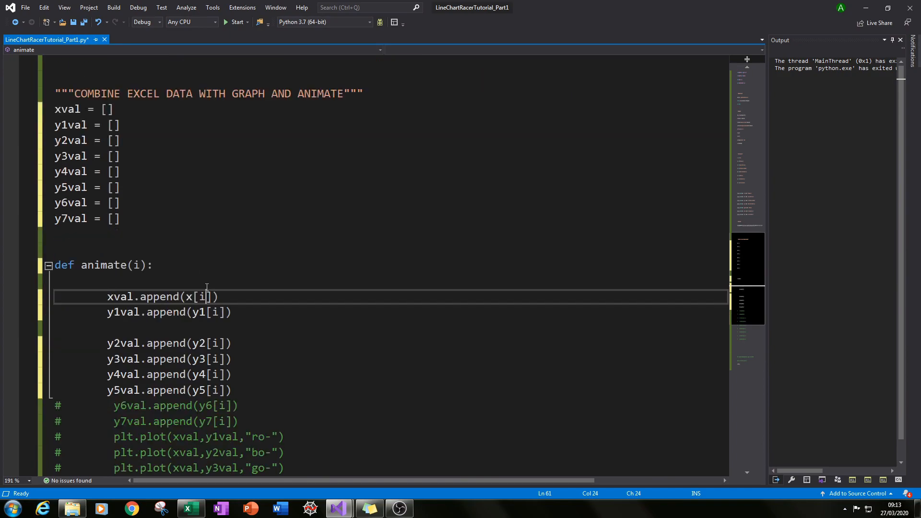
Uncomment the y6val.append and y7val.append lines, completing all eight appends in animate
scroll("down", 3)
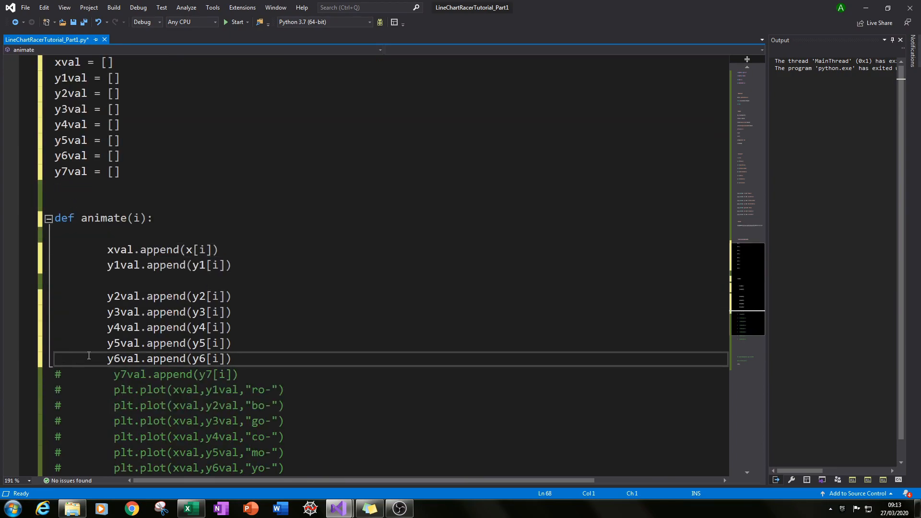
left_click(193, 328)
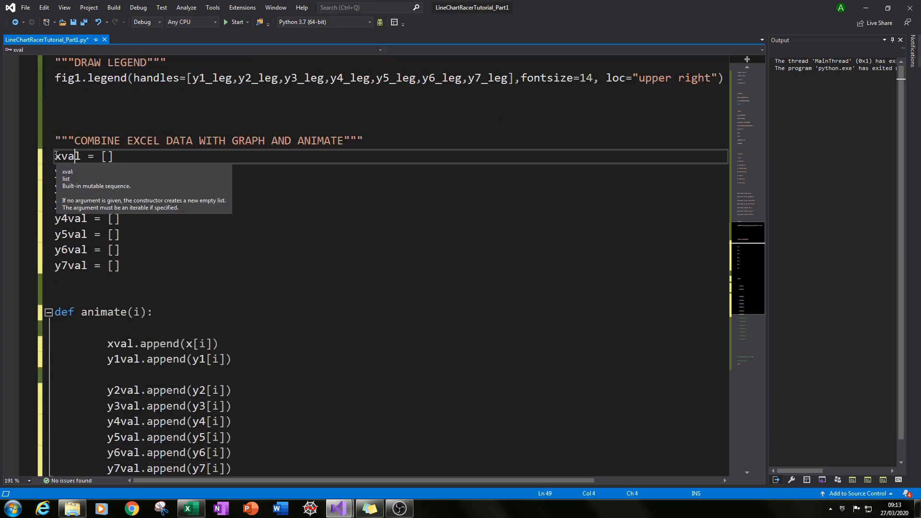
left_click_drag(54, 156, 122, 266)
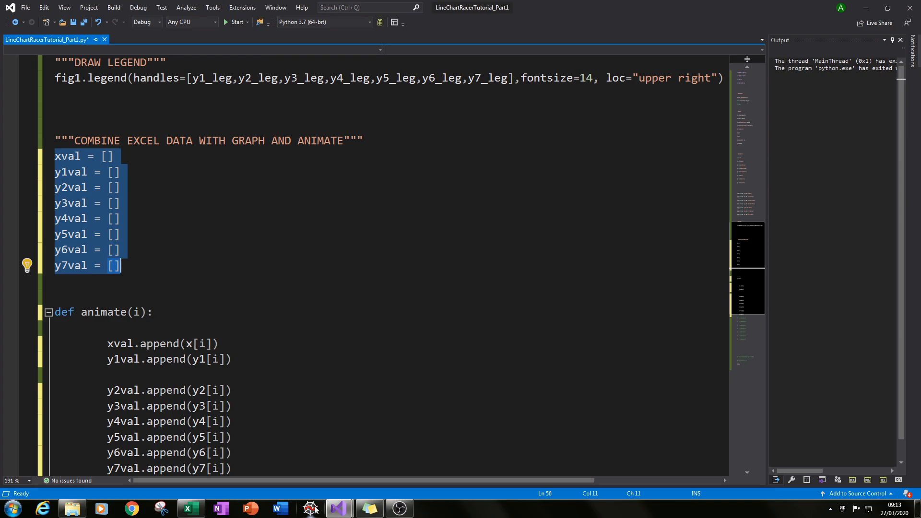
mouse_move(231, 425)
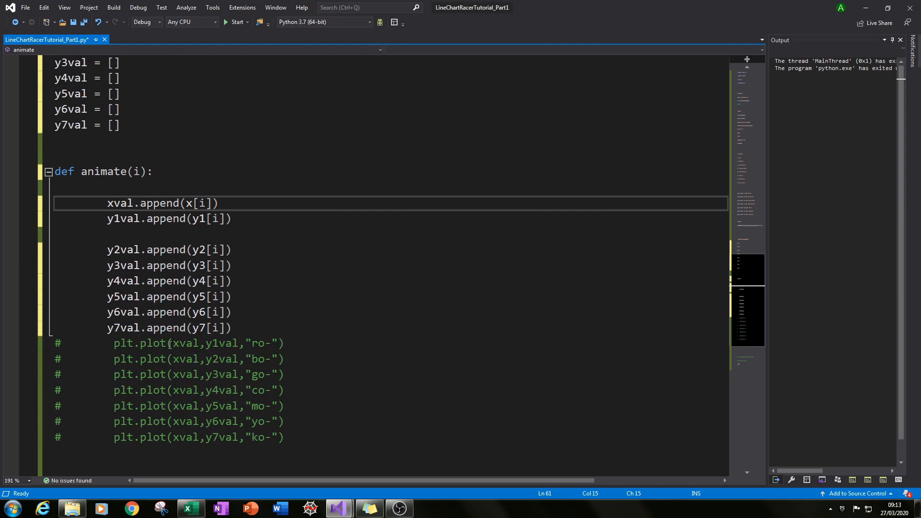
mouse_move(194, 498)
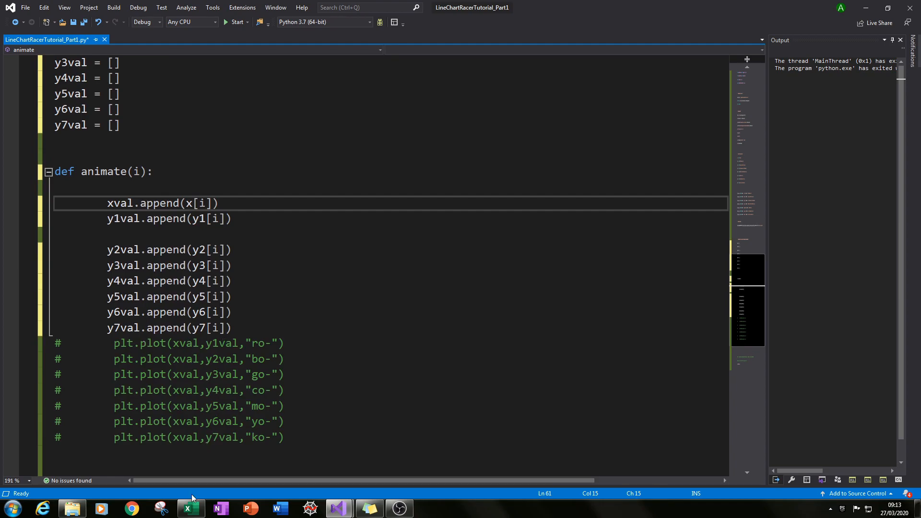
mouse_move(192, 508)
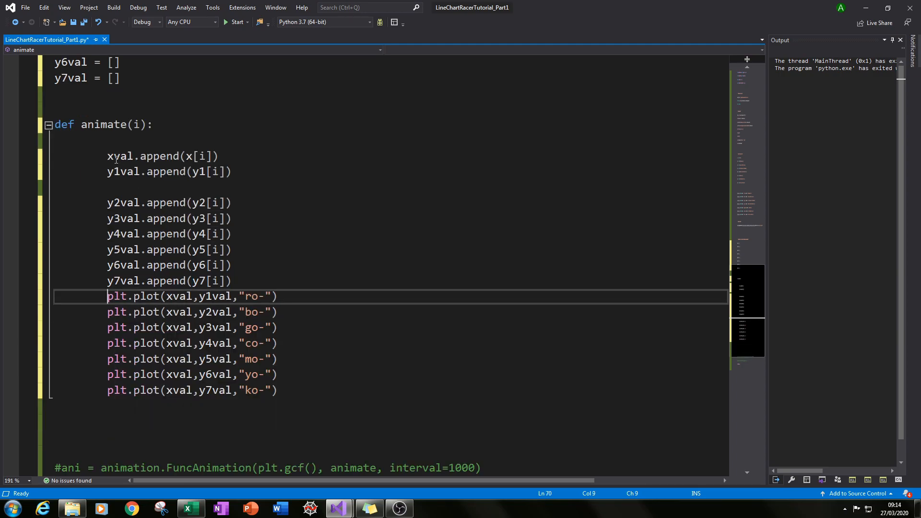
Uncomment the seven plt.plot lines and the FuncAnimation call with its 1000 ms interval
left_click(200, 295)
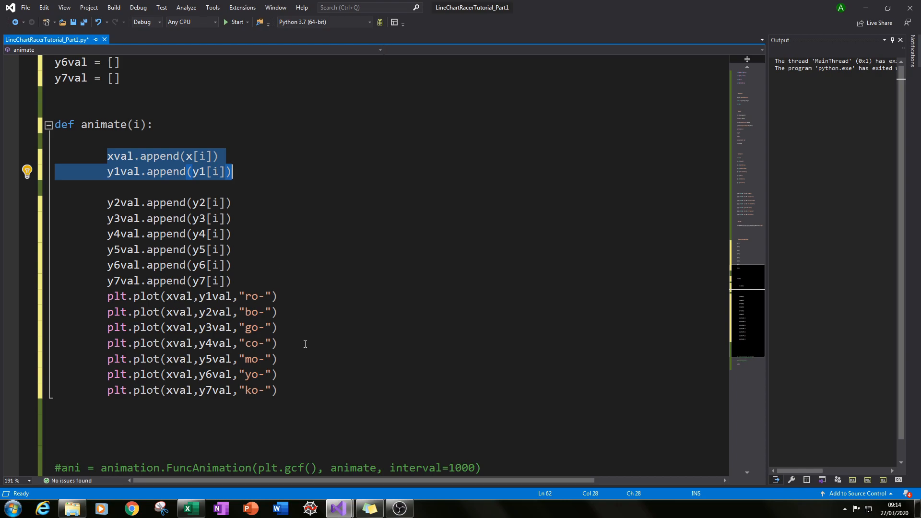
mouse_move(209, 178)
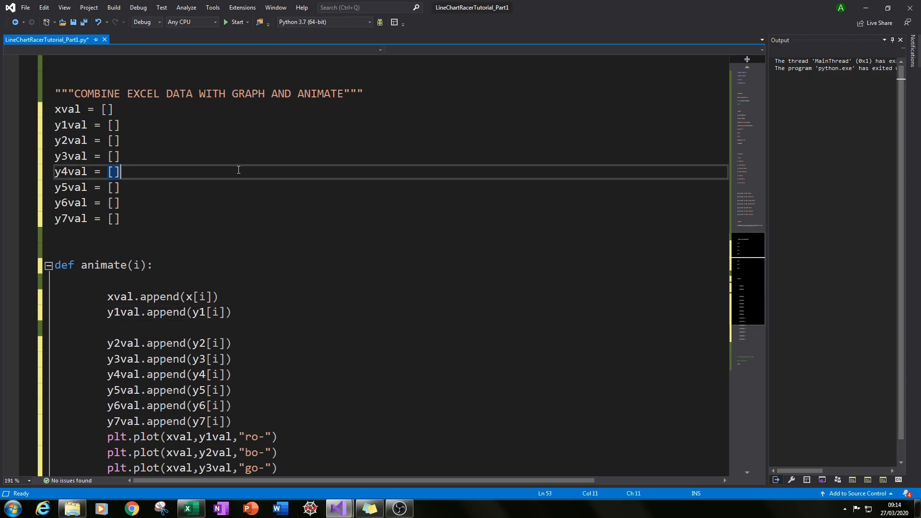
left_click_drag(107, 296, 232, 312)
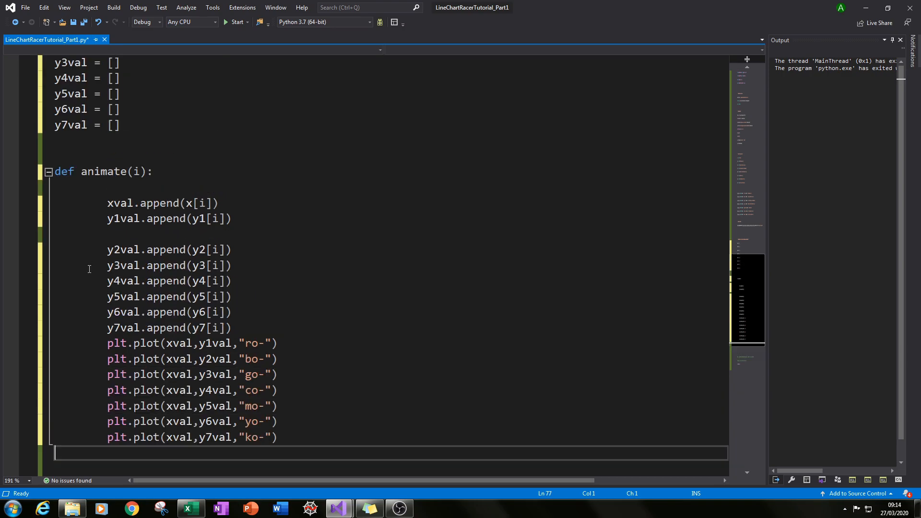
scroll("down", 3)
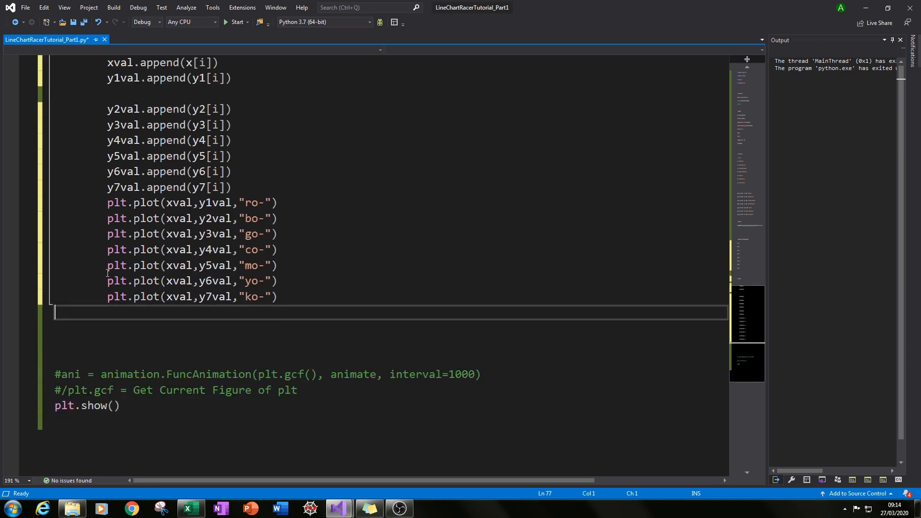
mouse_move(89, 376)
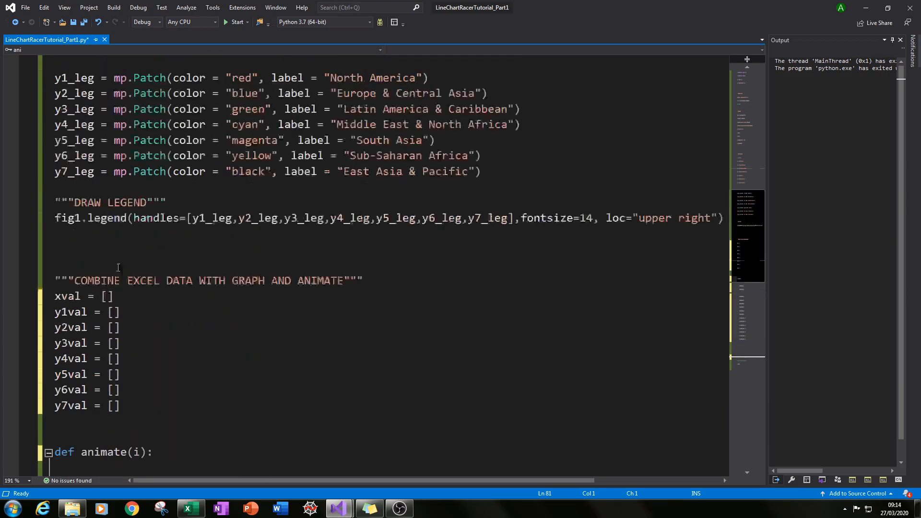
scroll("down", 3)
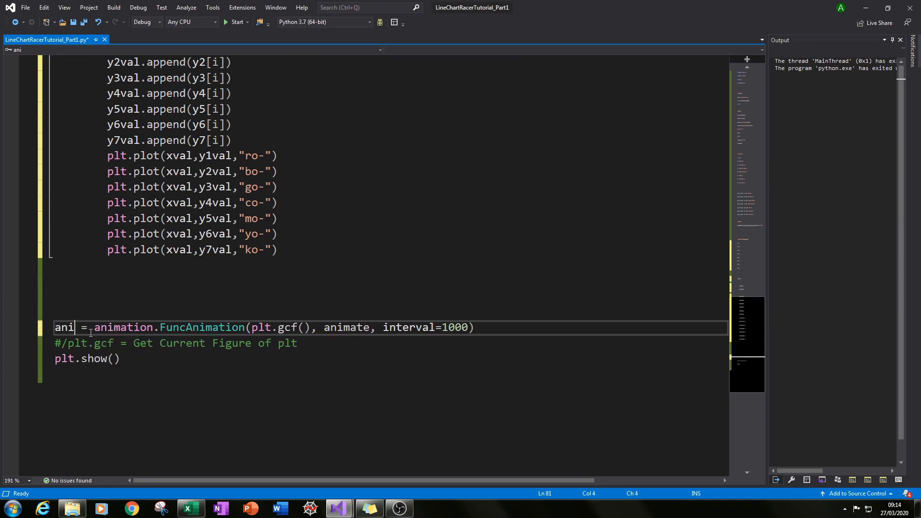
mouse_move(260, 331)
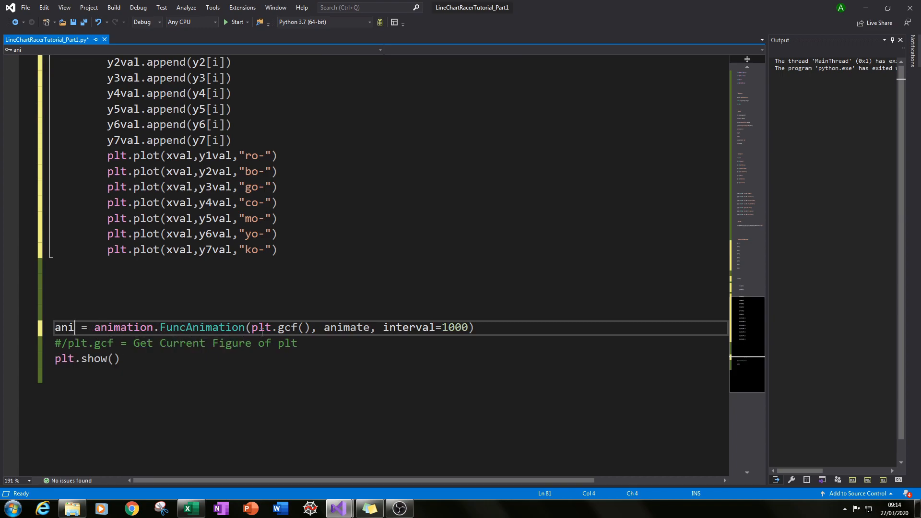
mouse_move(259, 327)
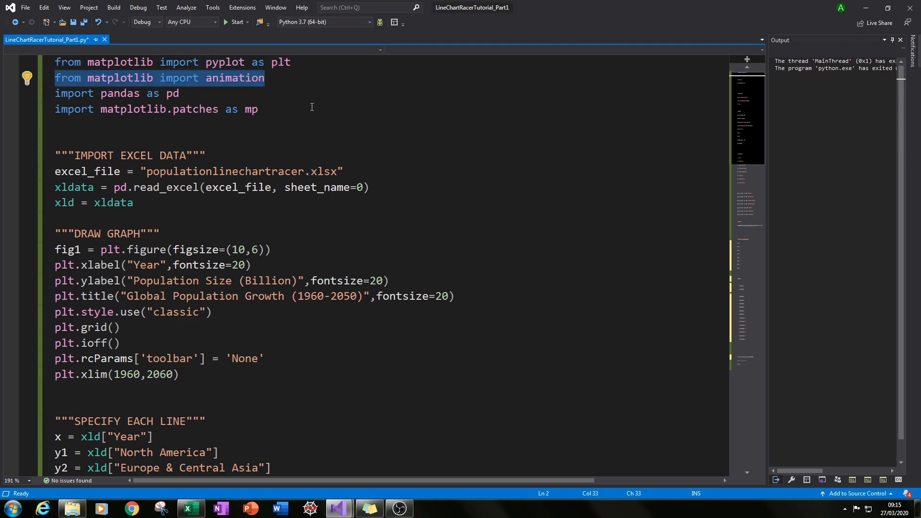
left_click(267, 77)
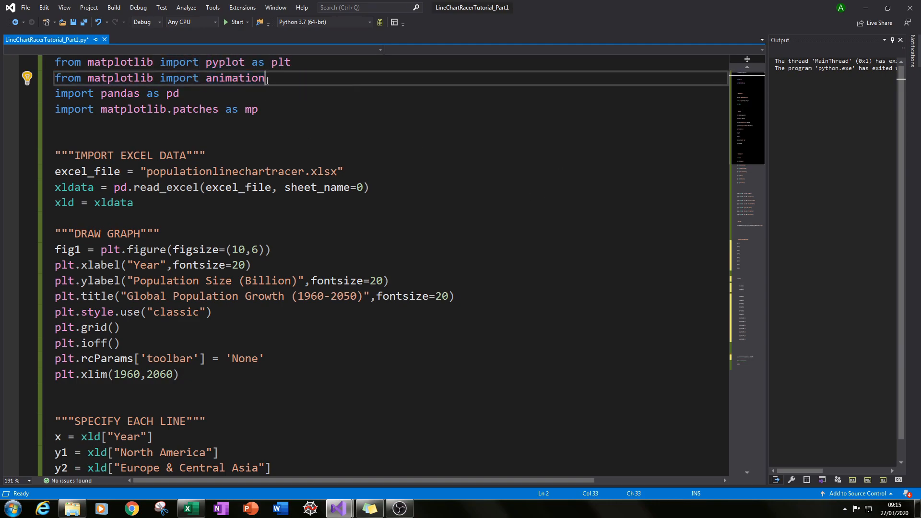
left_click(108, 77)
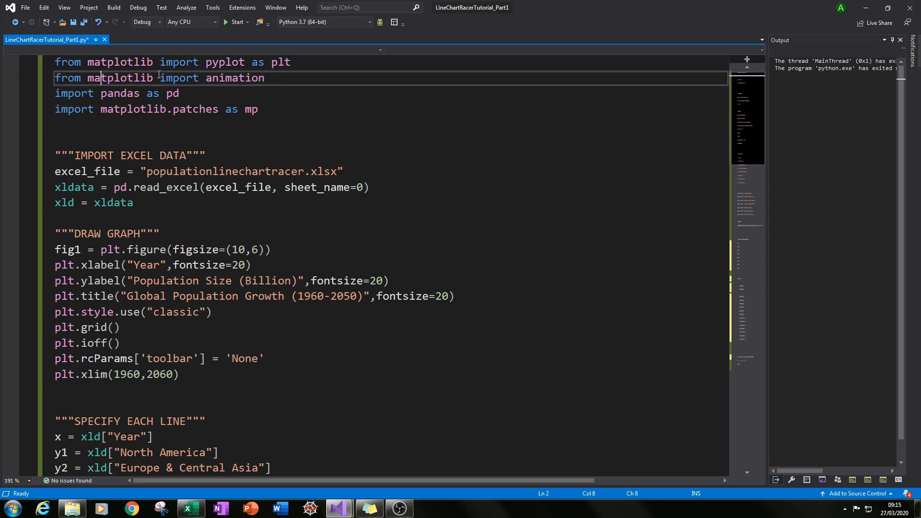
left_click_drag(180, 108, 258, 108)
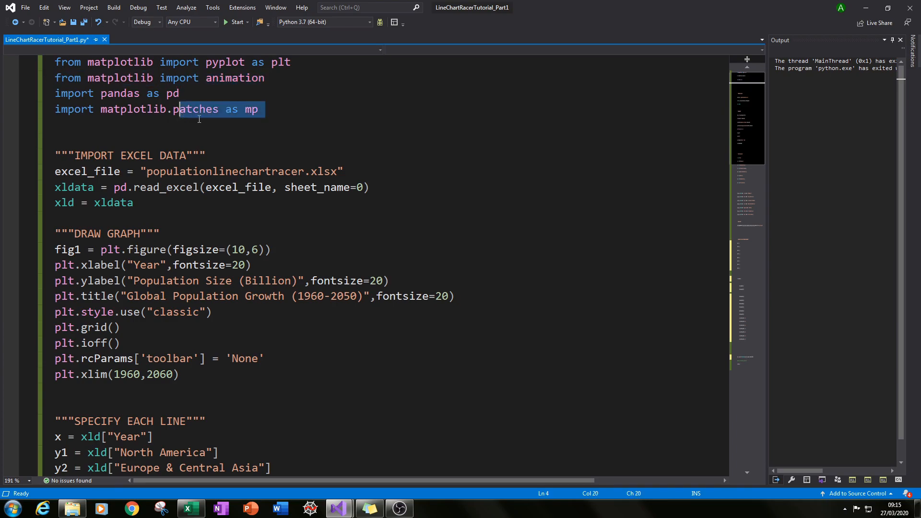
scroll("down", 3)
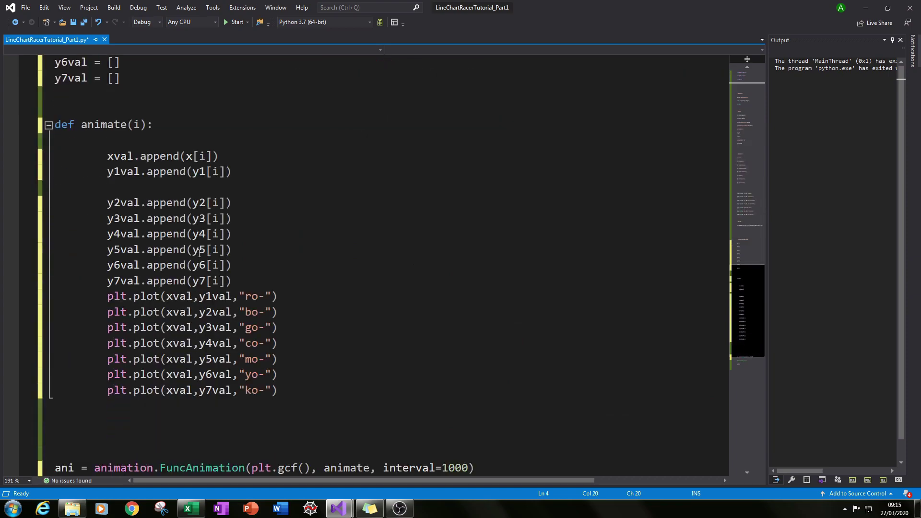
scroll("down", 3)
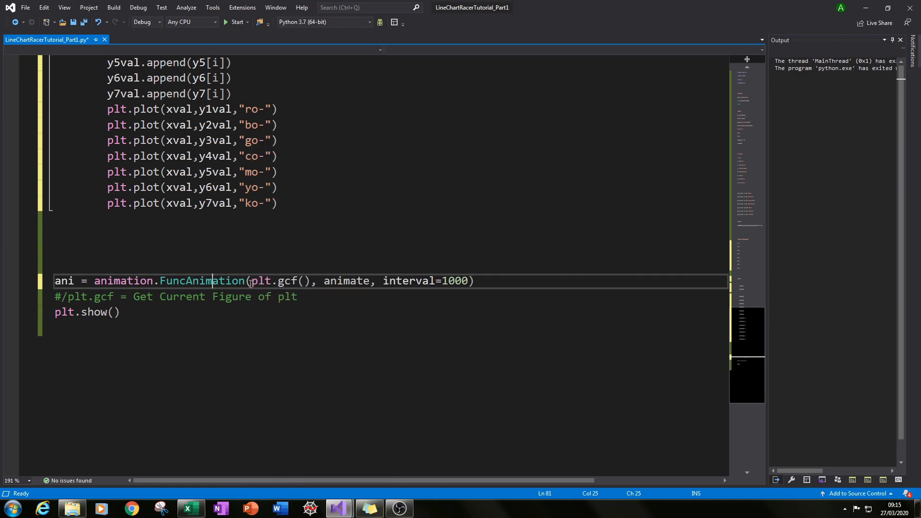
key("BackSpace")
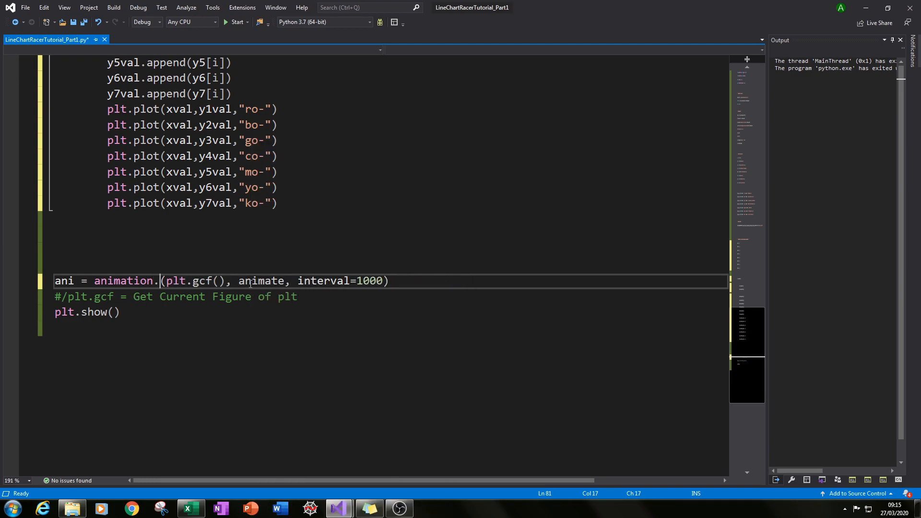
type("FuncAnimation")
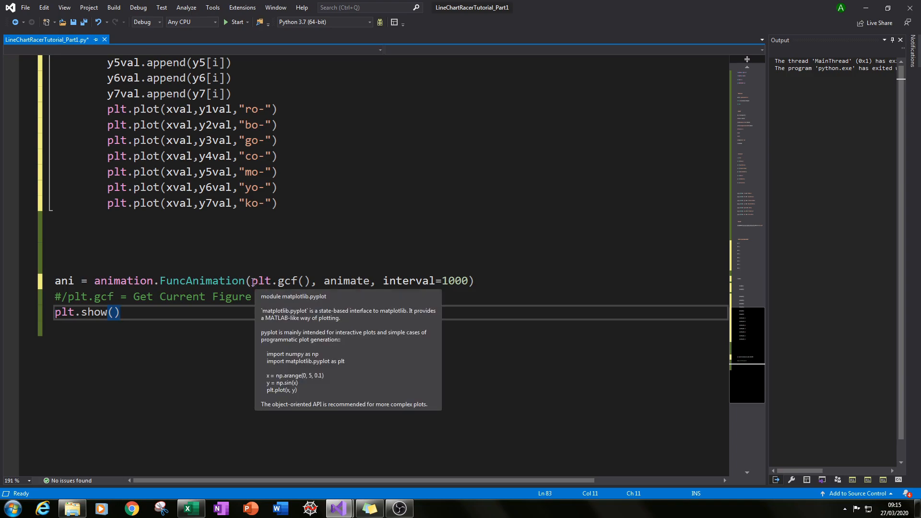
double_click(292, 280)
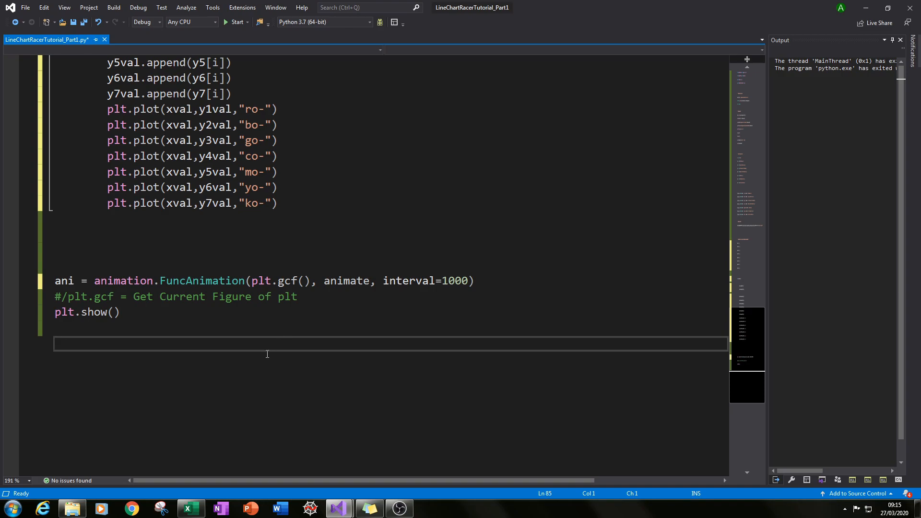
mouse_move(238, 382)
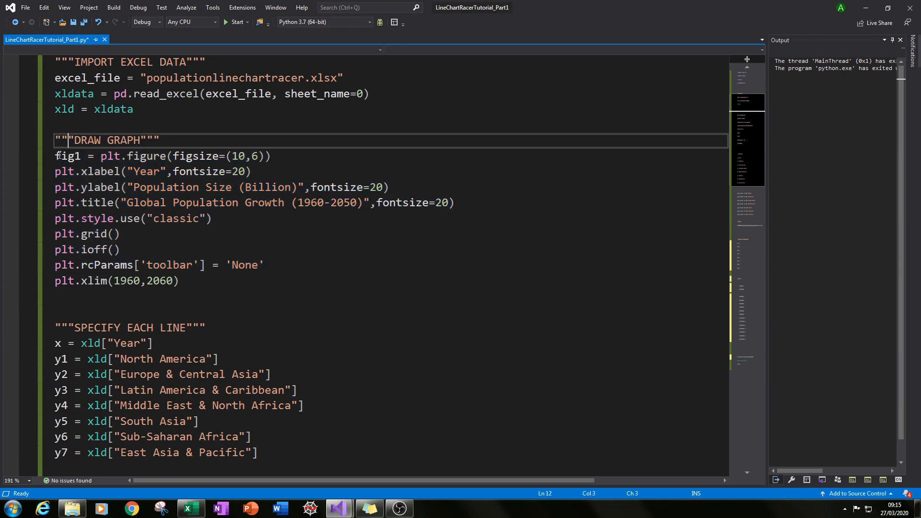
scroll("down", 3)
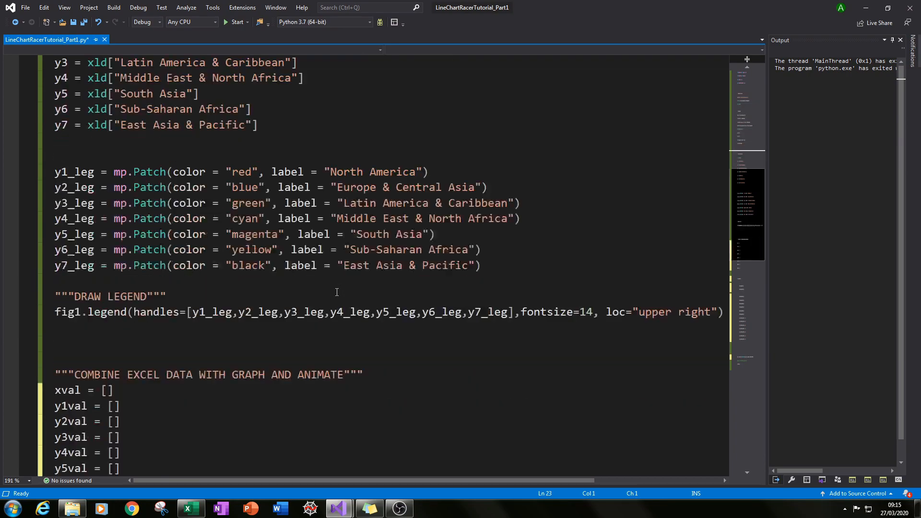
scroll("down", 3)
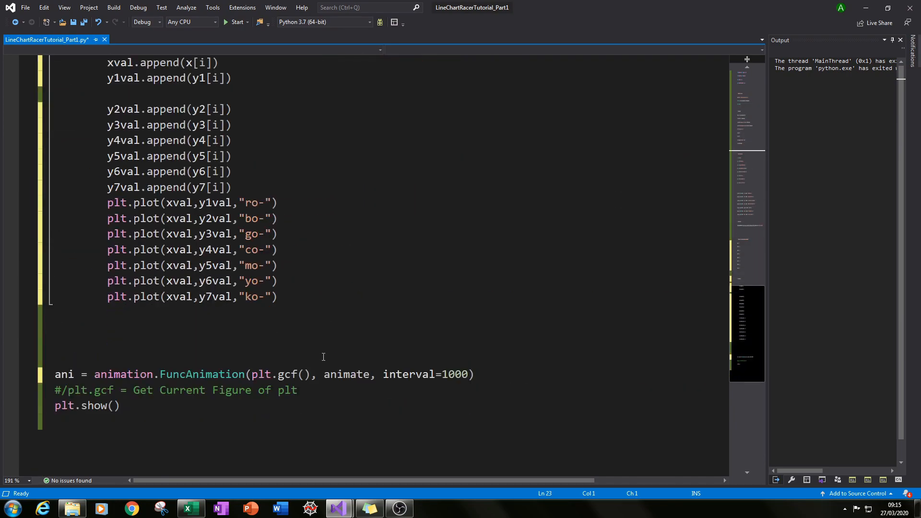
left_click(316, 374)
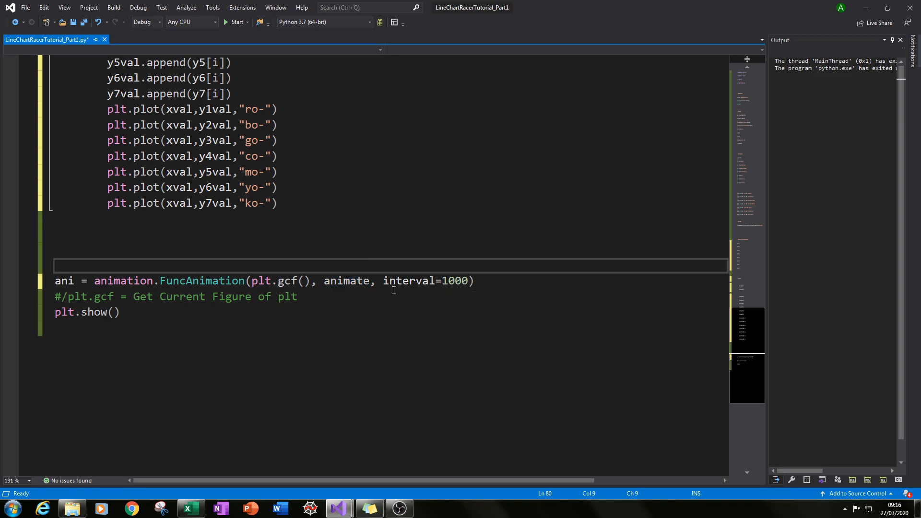
left_click_drag(383, 281, 469, 281)
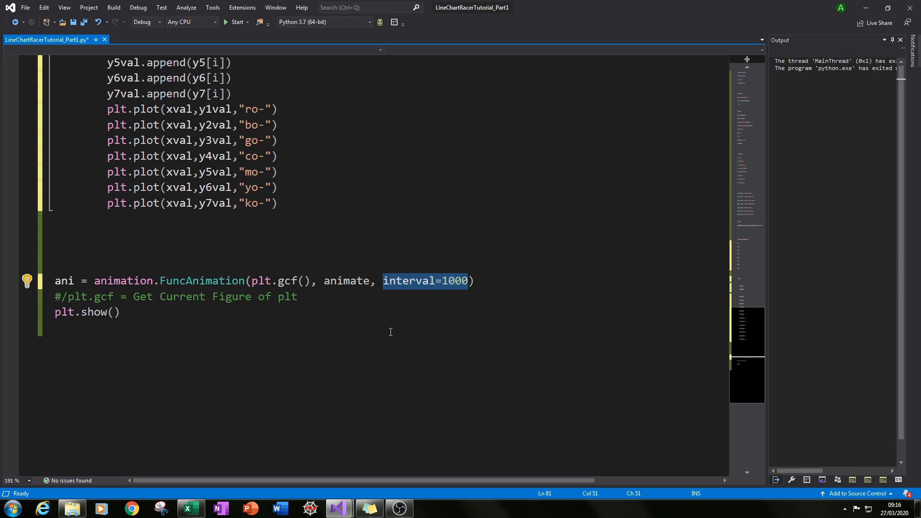
mouse_move(479, 321)
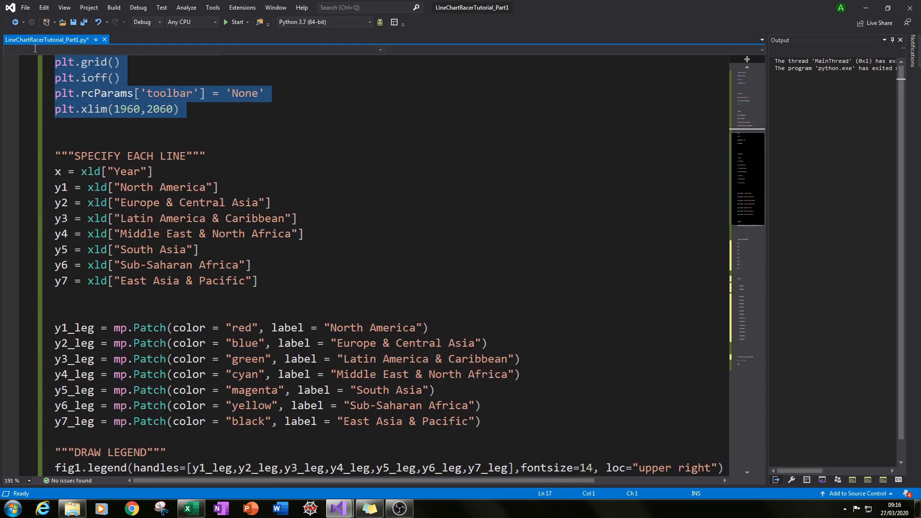
scroll("down", 3)
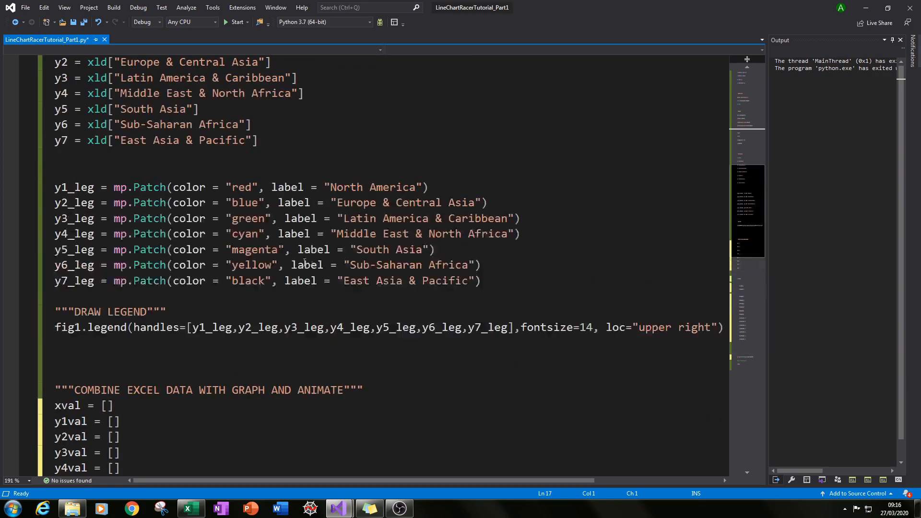
scroll("down", 3)
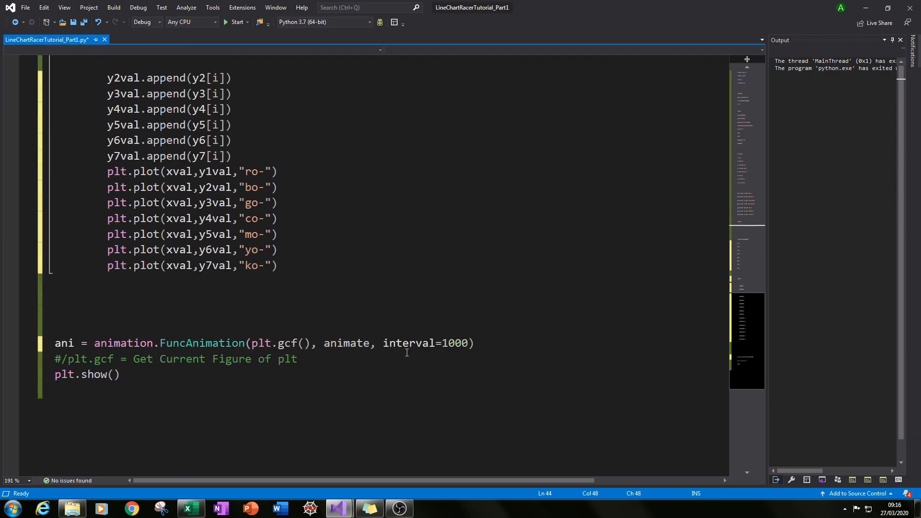
double_click(346, 343)
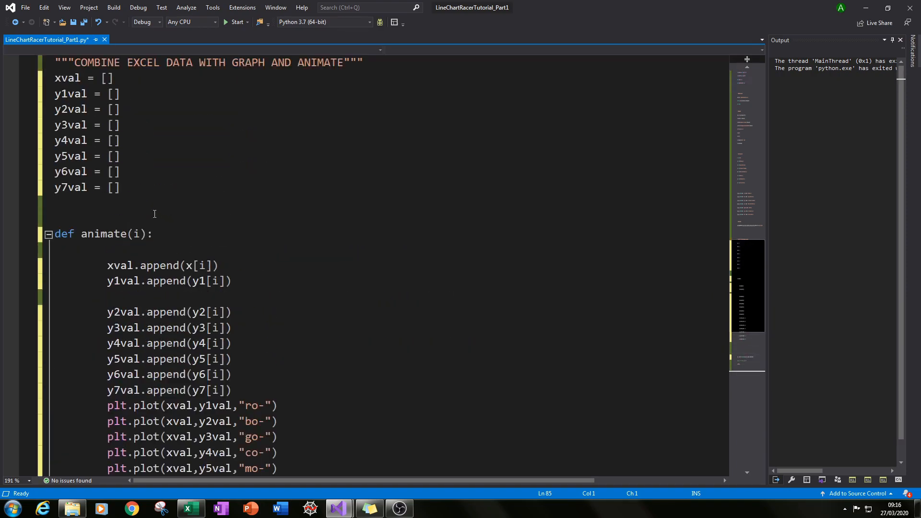
scroll("down", 3)
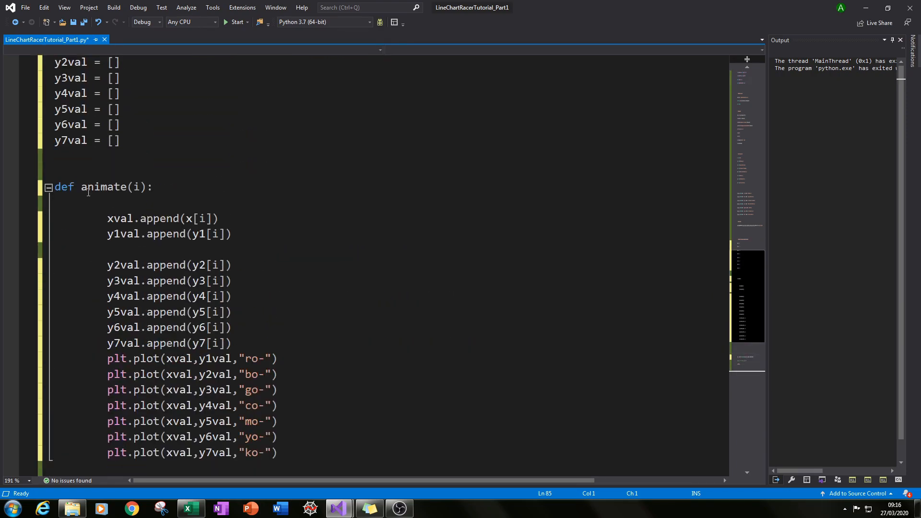
scroll("down", 3)
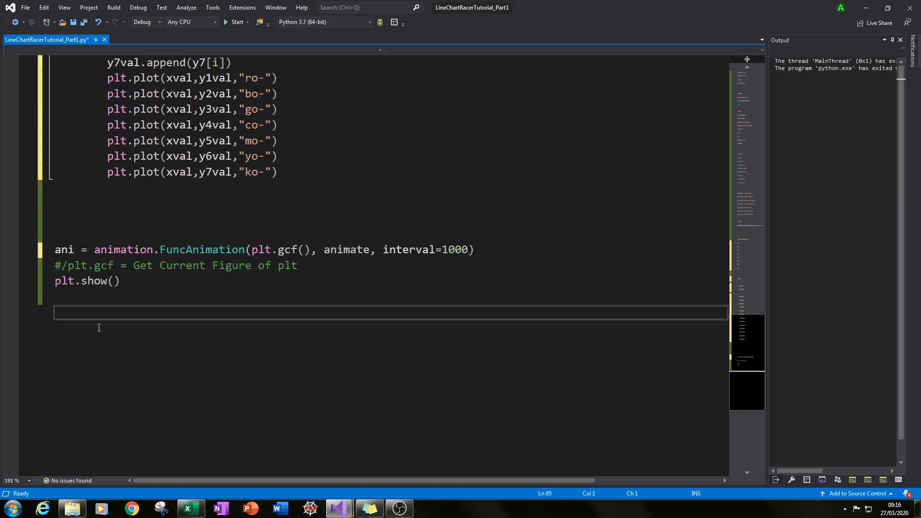
mouse_move(107, 330)
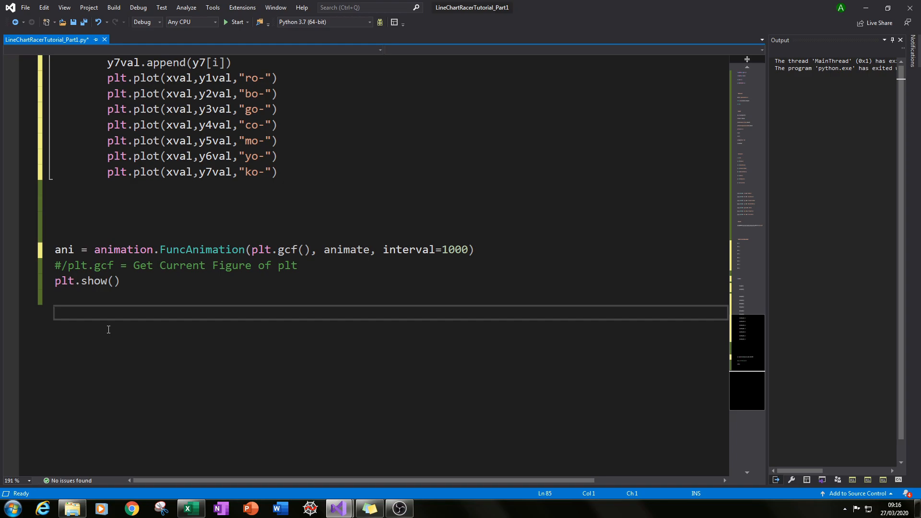
Run the Part1 script and maximise Figure 1 so the seven-line animation plays full-screen
left_click(234, 22)
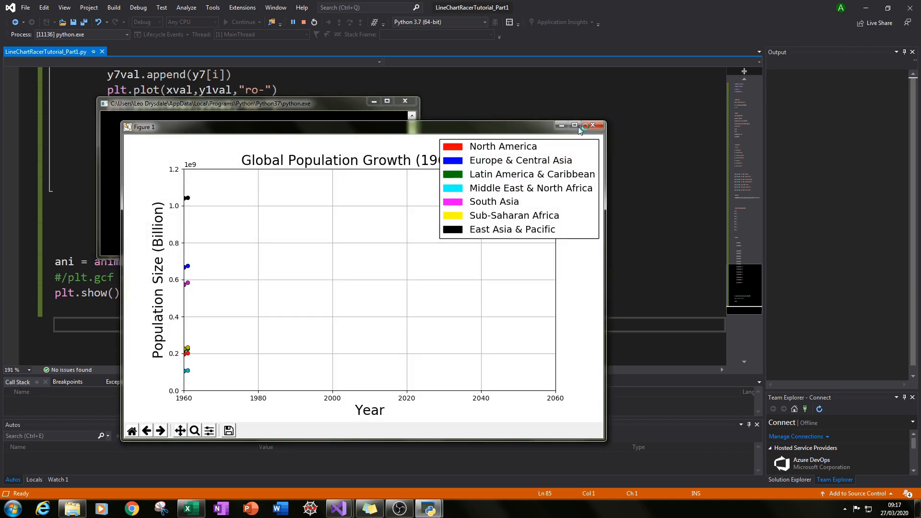
left_click(573, 124)
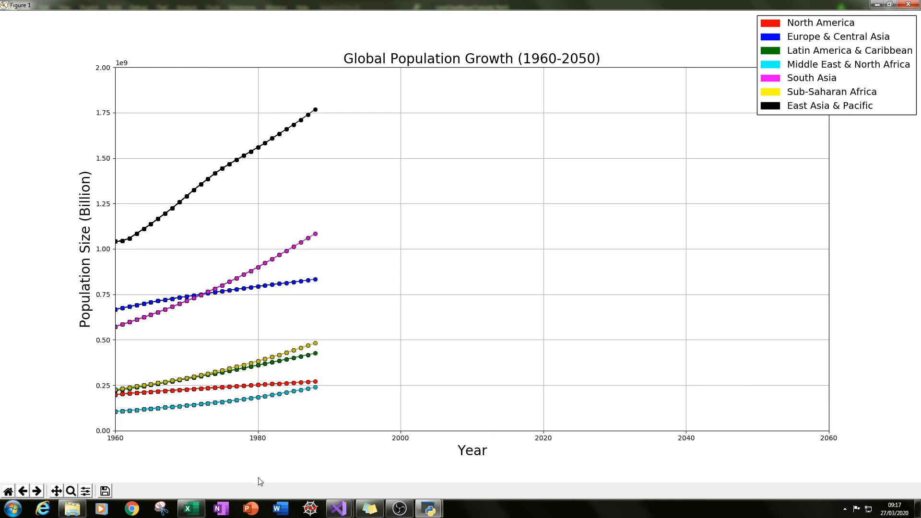
left_click(190, 508)
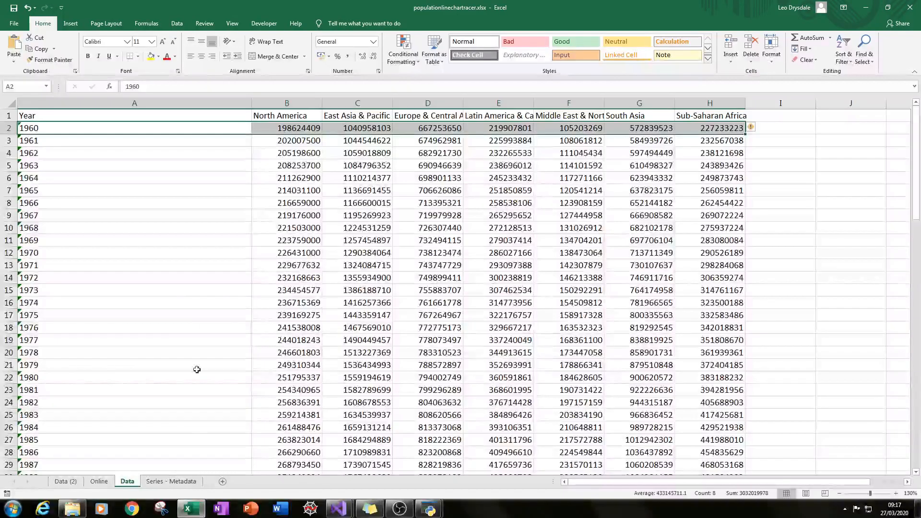
scroll("down", 3)
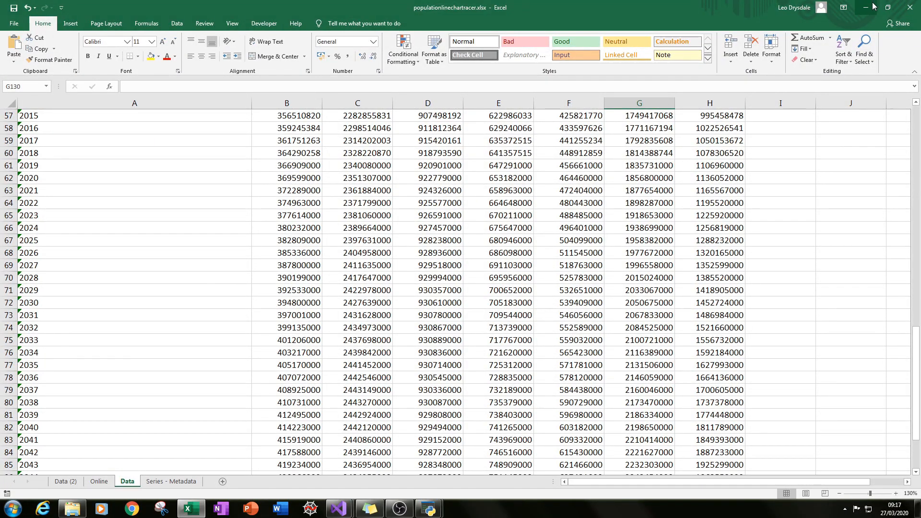
left_click(428, 507)
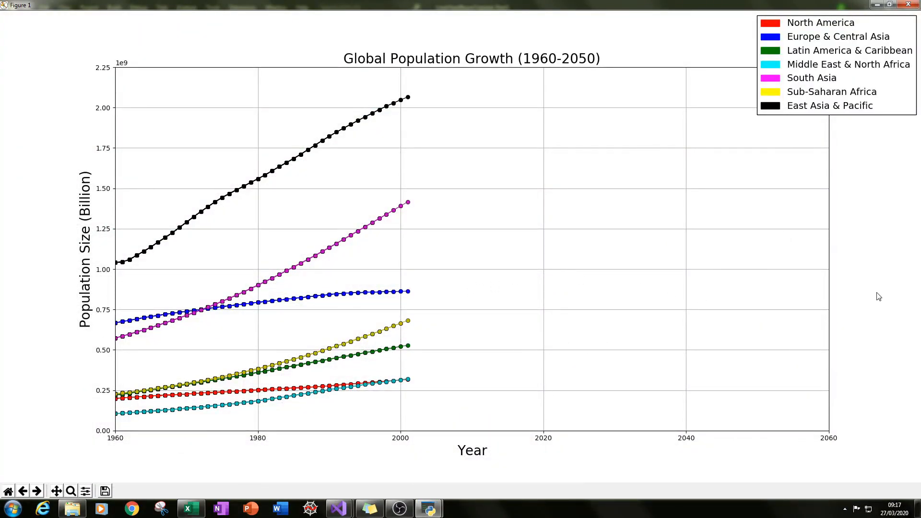